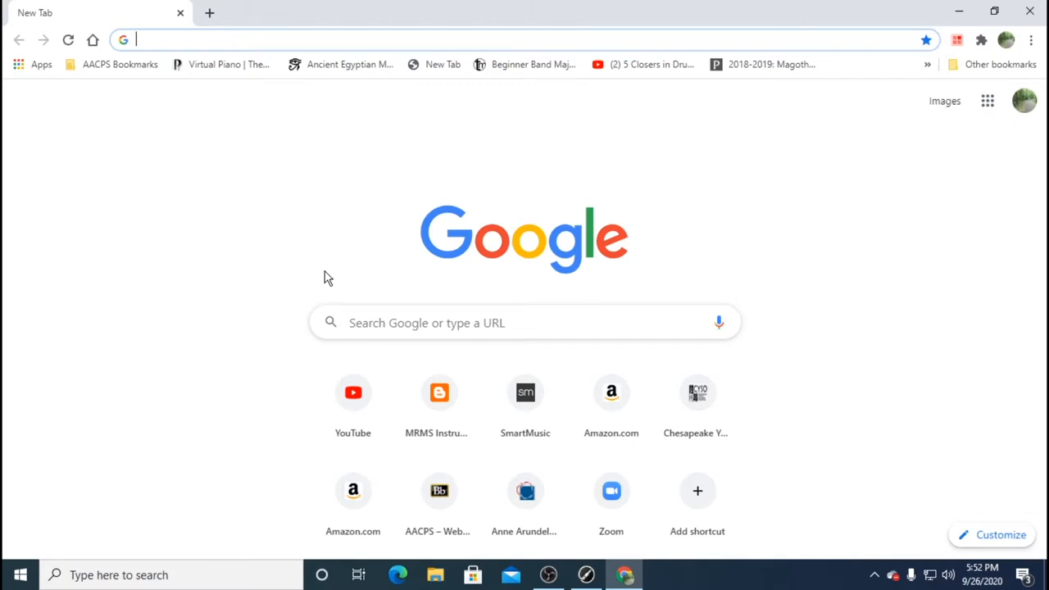
Search Google for 'jamkazam app' and go to the JamKazam Downloads result
left_click(525, 321)
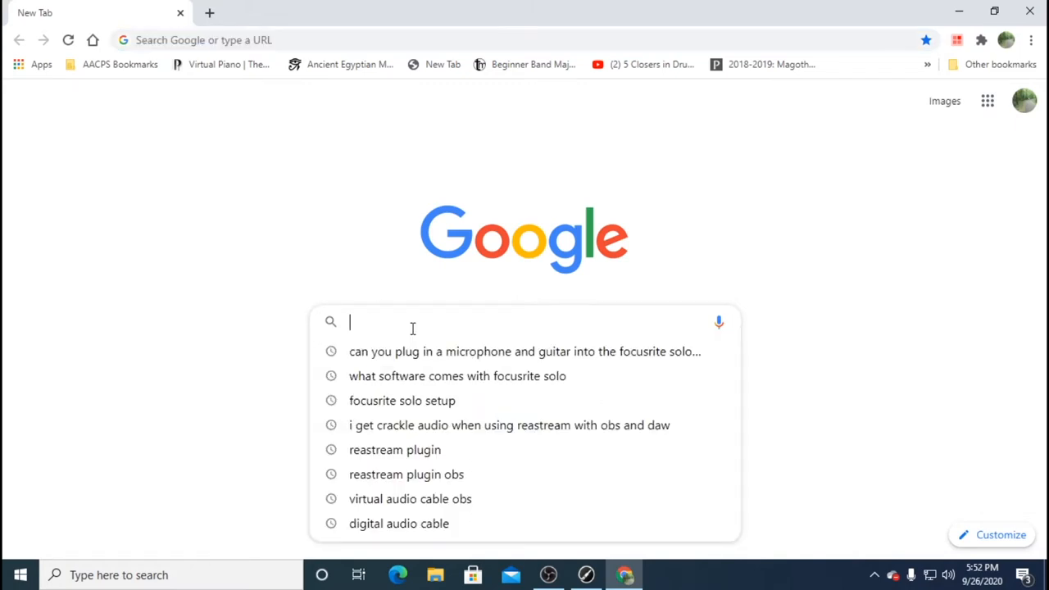
type("jamkazam a")
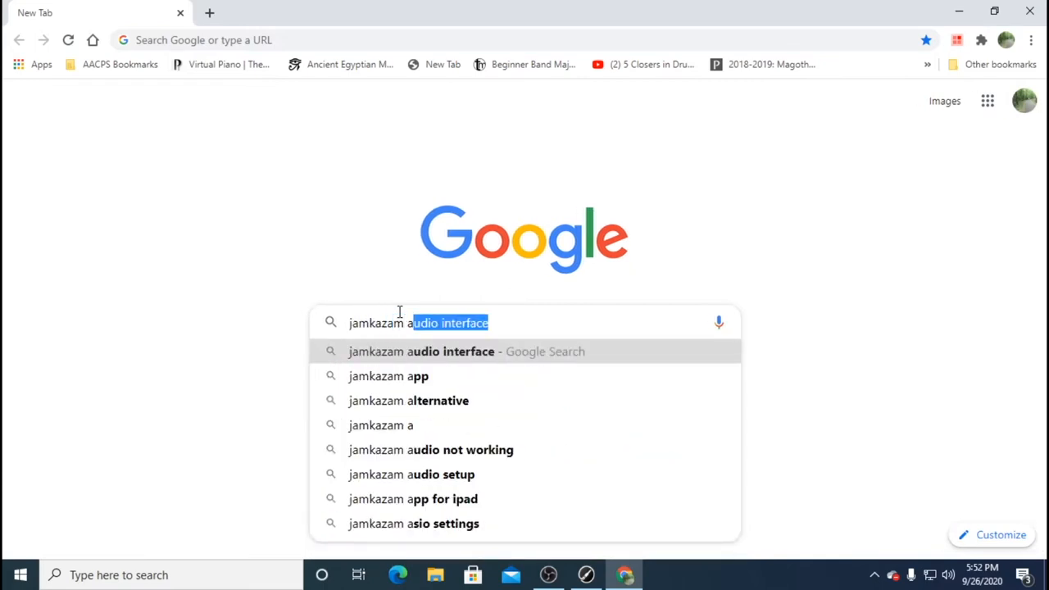
left_click(389, 376)
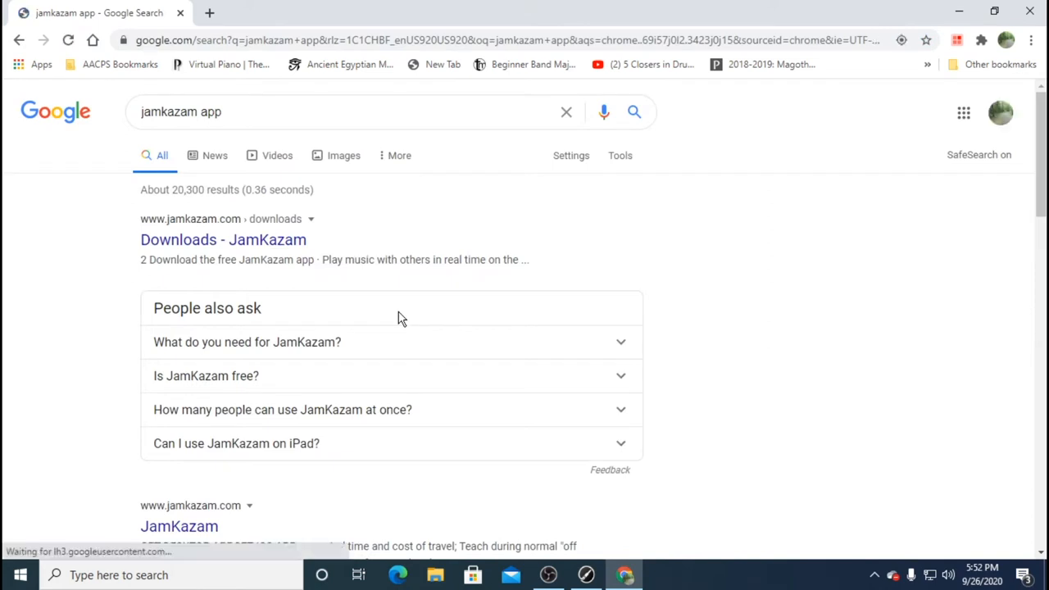
mouse_move(276, 252)
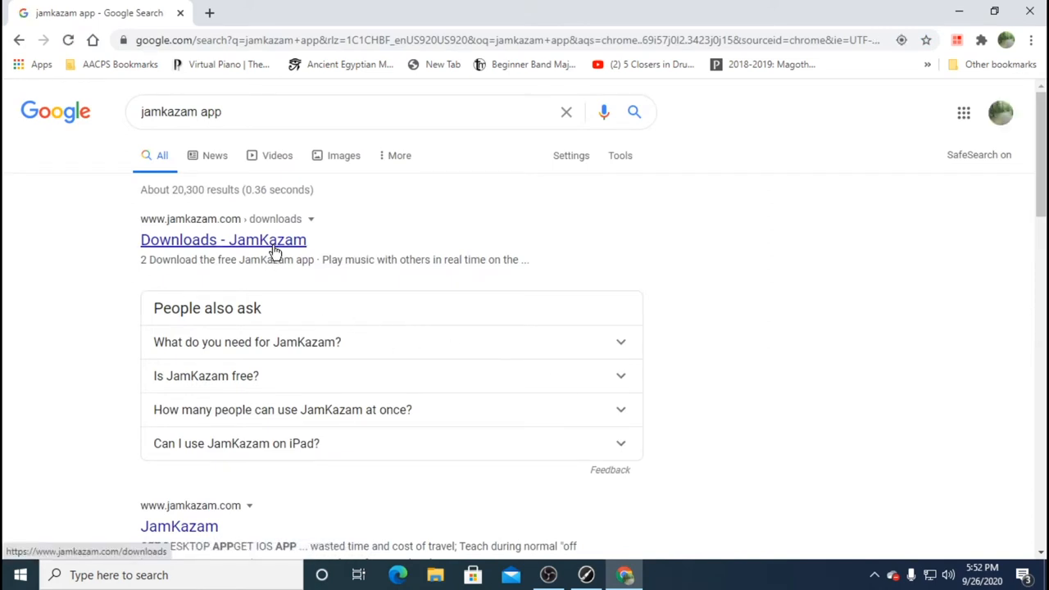
left_click(223, 240)
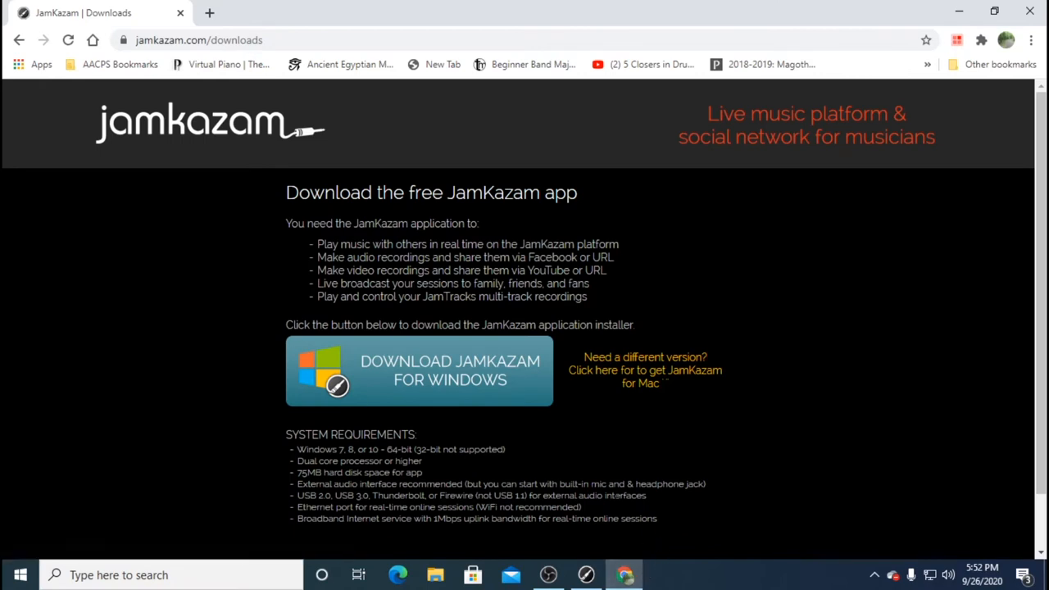
Request the JamKazam for Windows download, then close the browser window
left_click(420, 371)
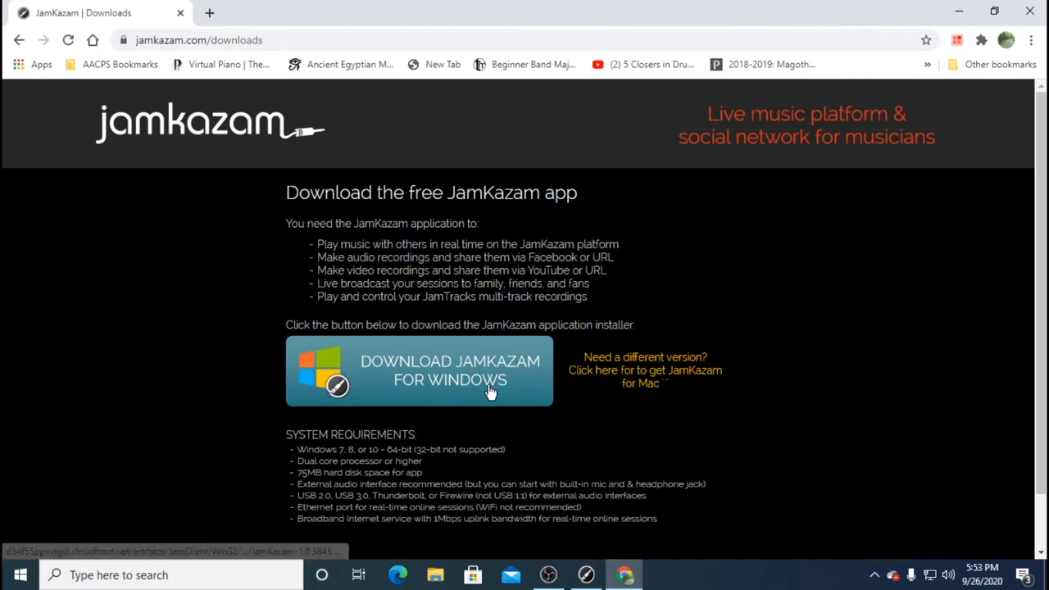
mouse_move(662, 416)
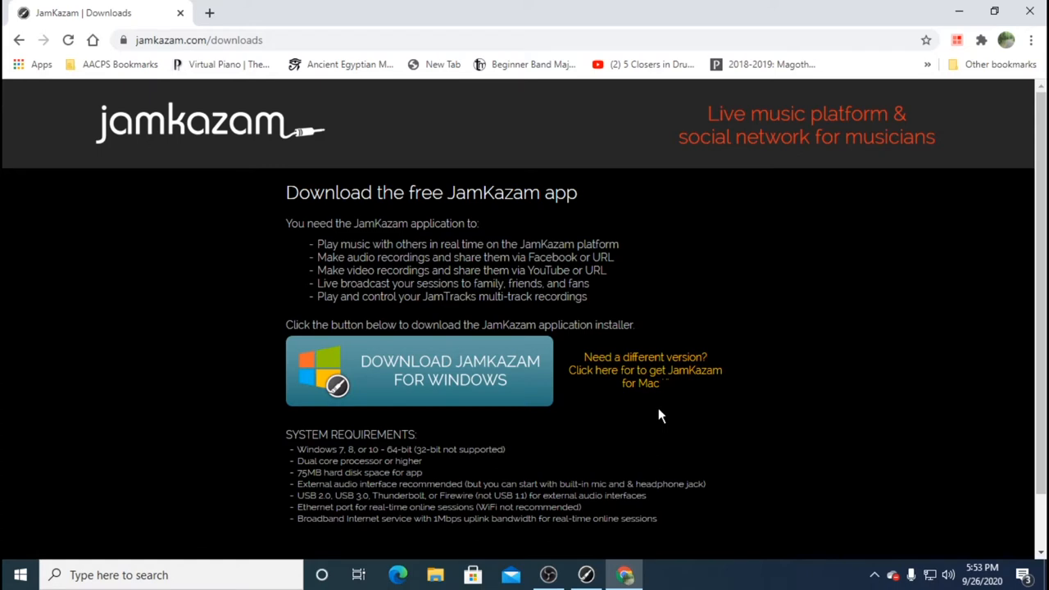
mouse_move(656, 408)
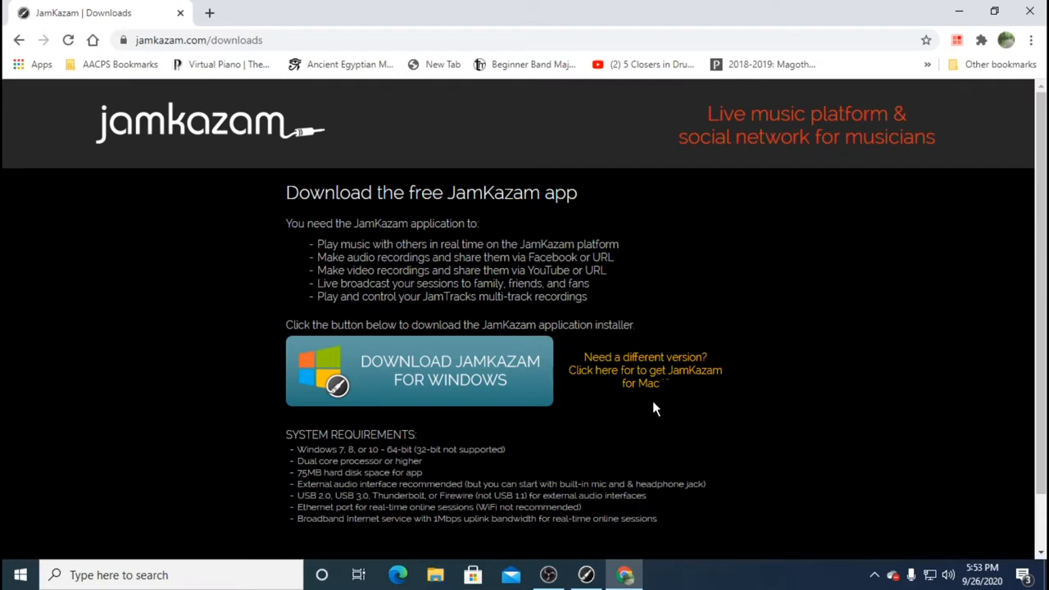
mouse_move(1030, 8)
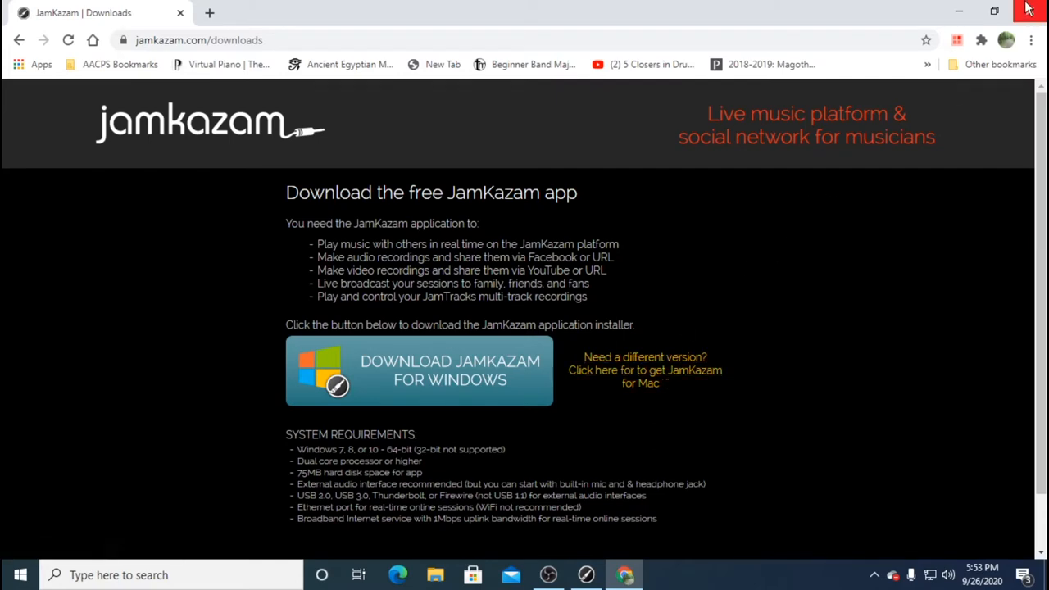
left_click(1030, 10)
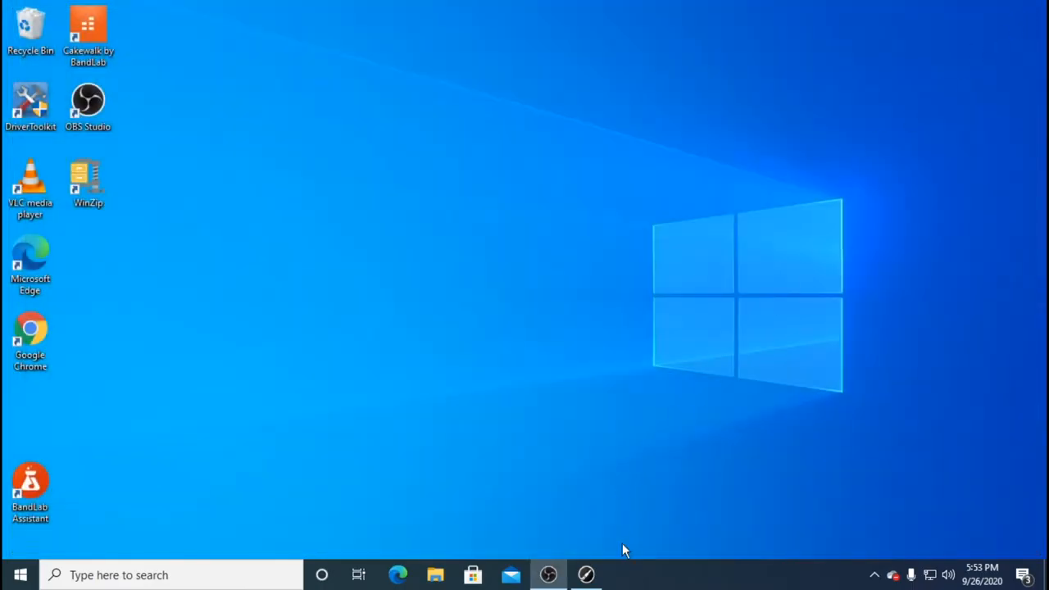
Switch to JamKazam and go to Account Home from the user-name dropdown
left_click(585, 574)
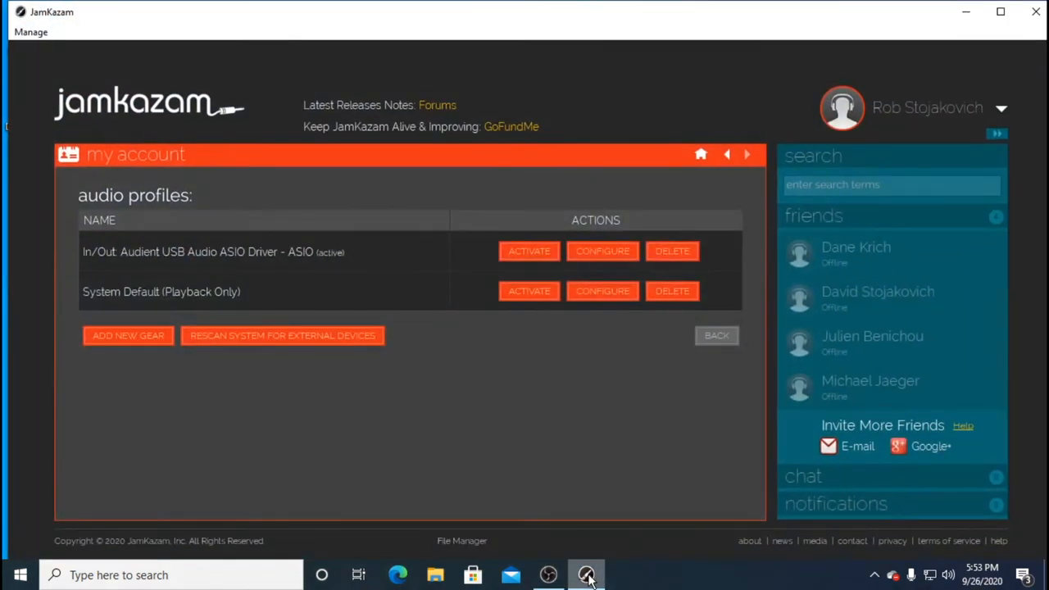
left_click(1000, 108)
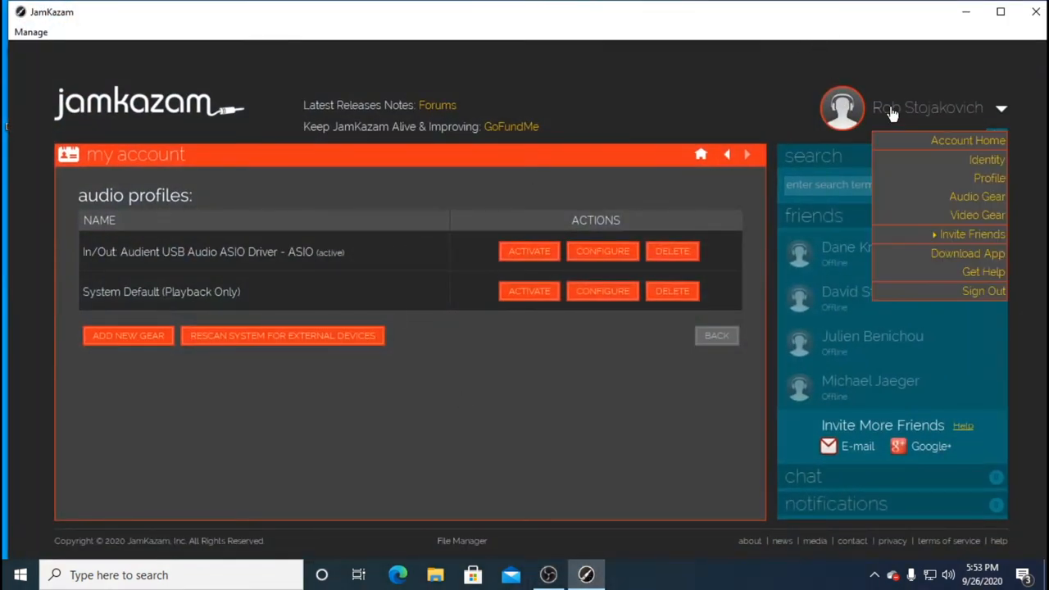
mouse_move(954, 155)
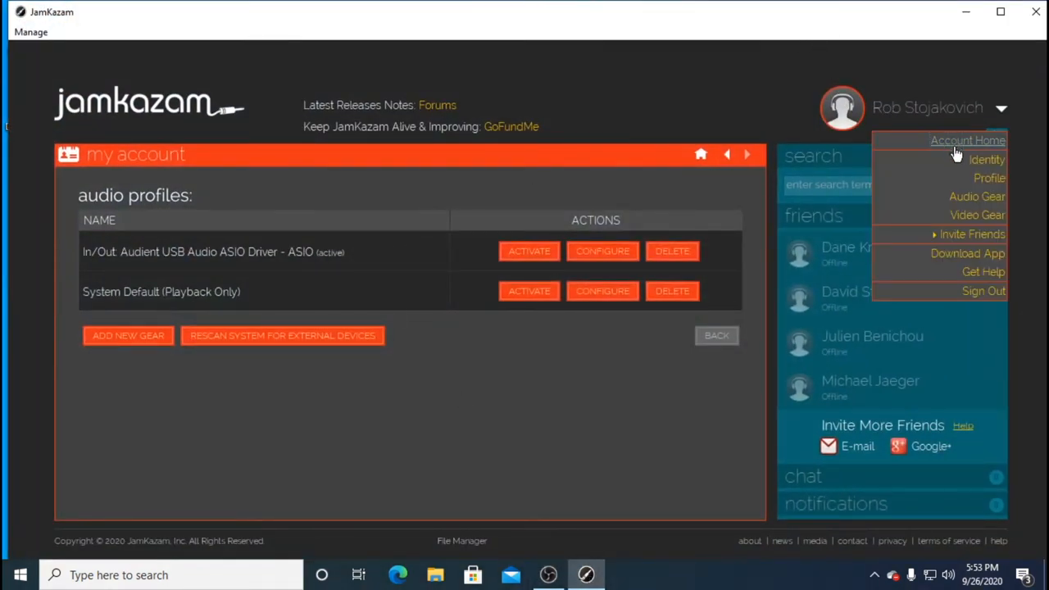
left_click(967, 141)
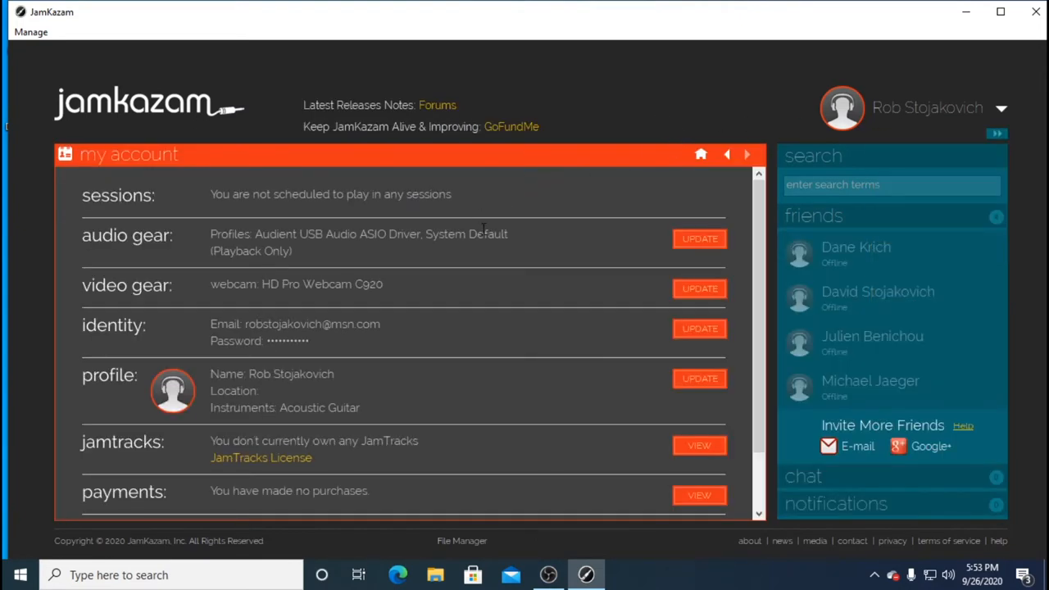
mouse_move(404, 400)
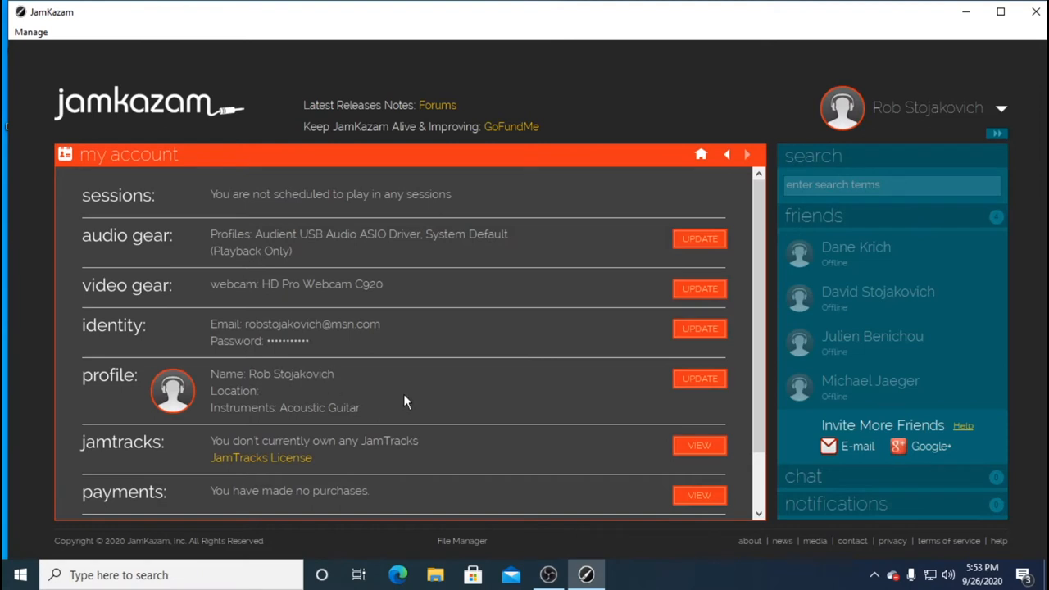
mouse_move(435, 404)
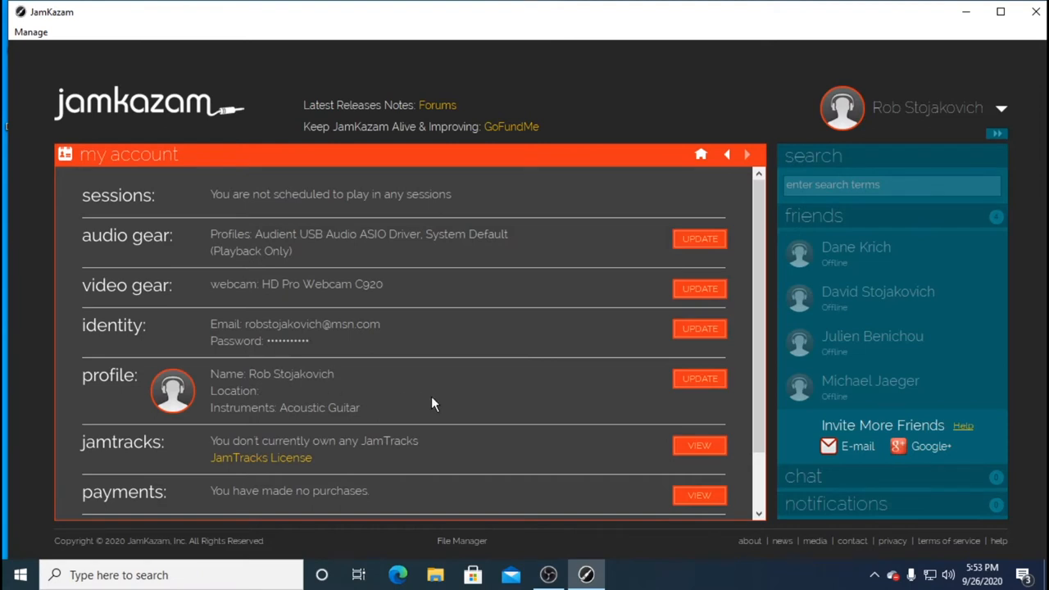
mouse_move(571, 377)
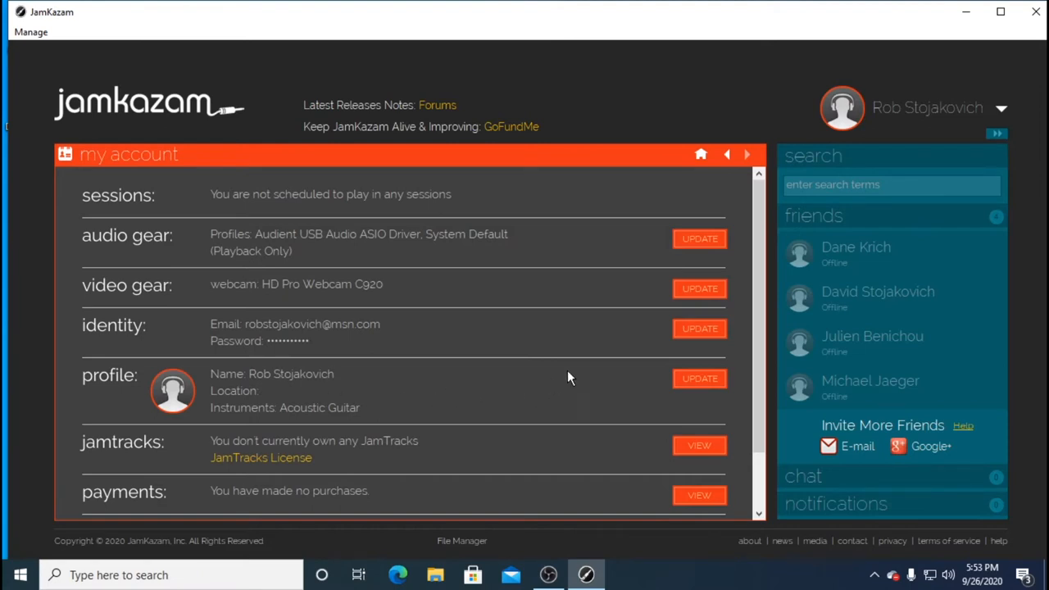
mouse_move(620, 269)
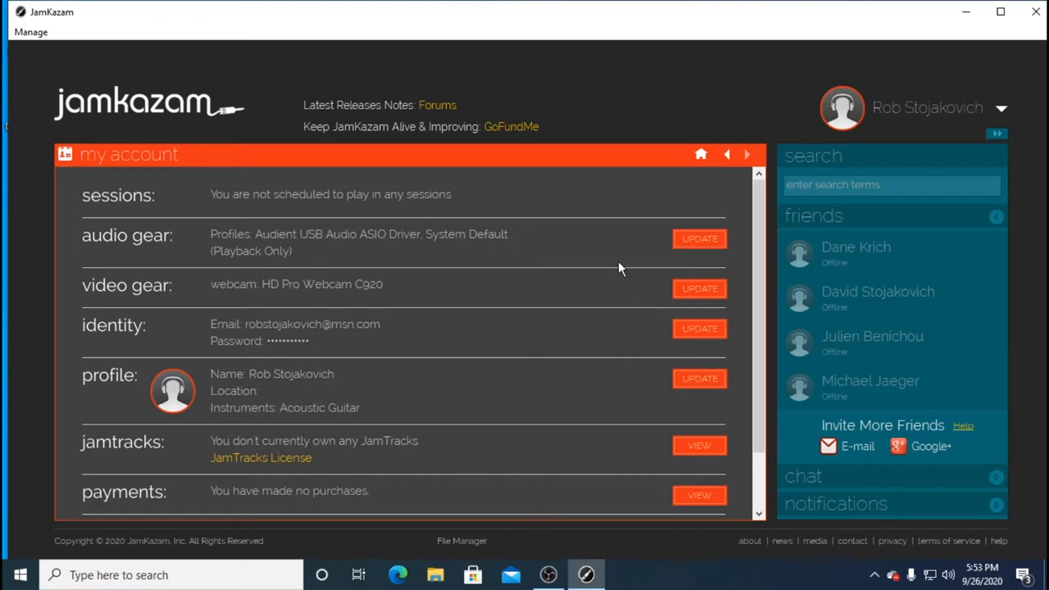
mouse_move(620, 253)
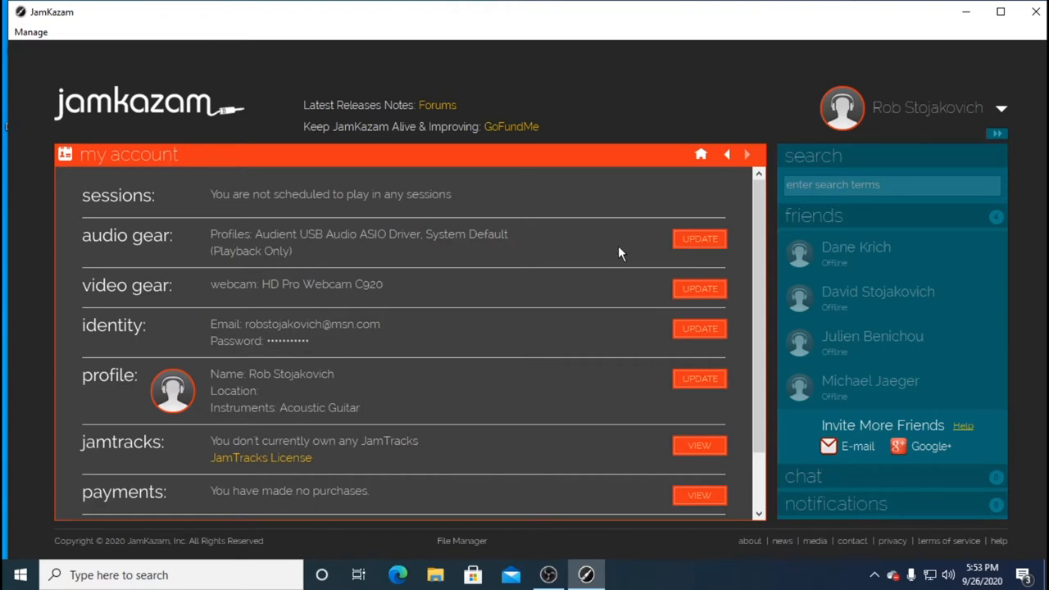
mouse_move(598, 243)
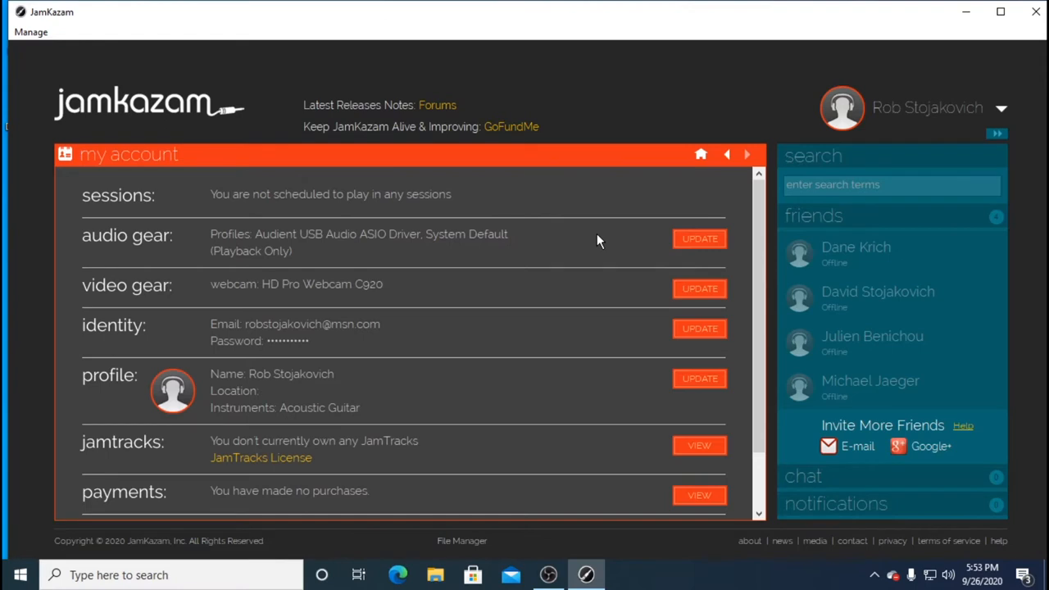
mouse_move(918, 119)
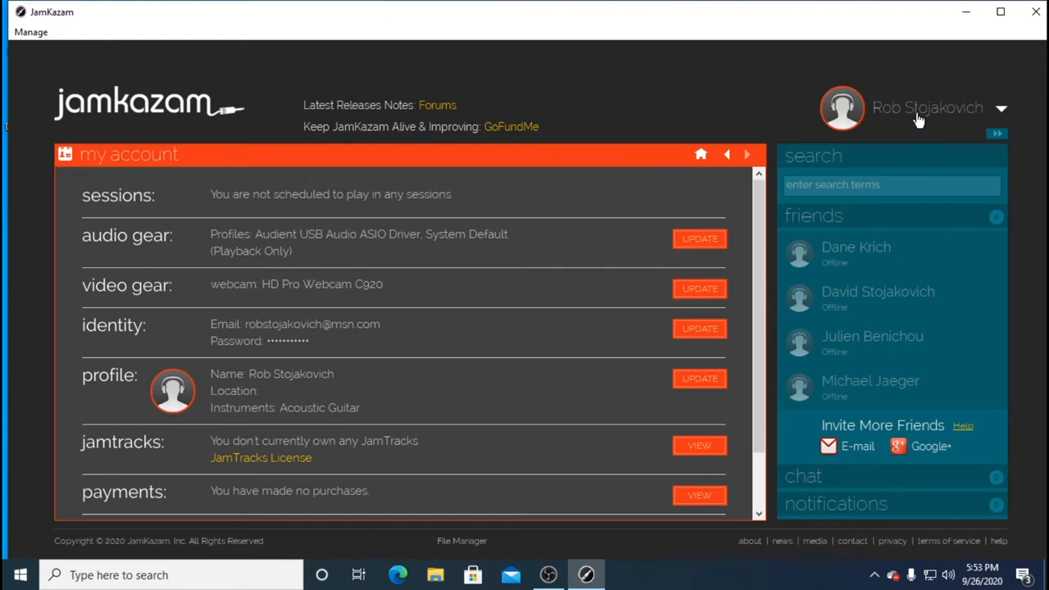
Show the account options list from the user name at the top right
left_click(1000, 108)
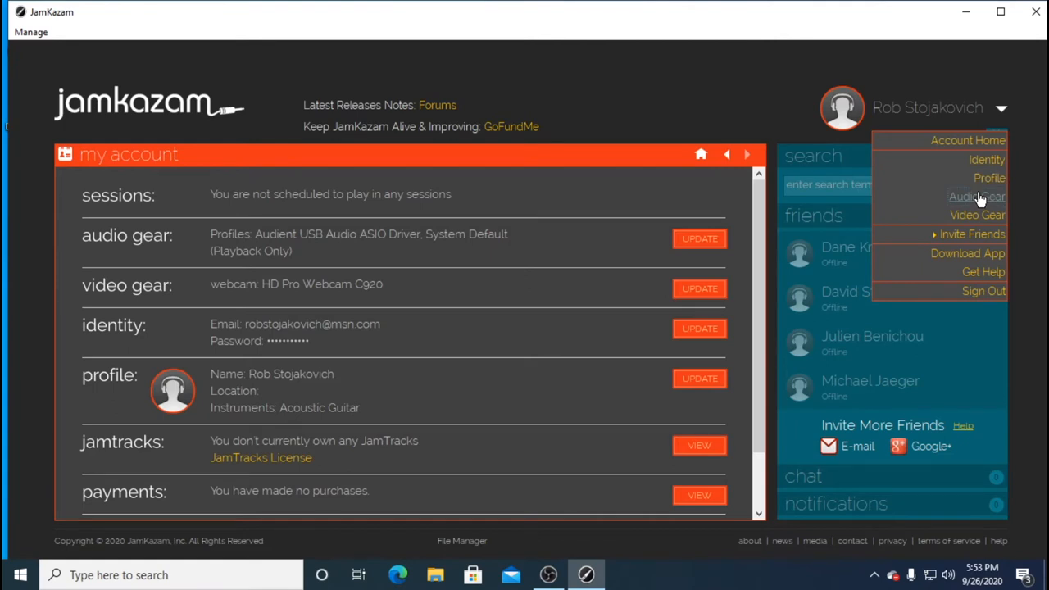
Go to the Audio Gear section showing the Audient USB ASIO and default playback profiles
left_click(978, 197)
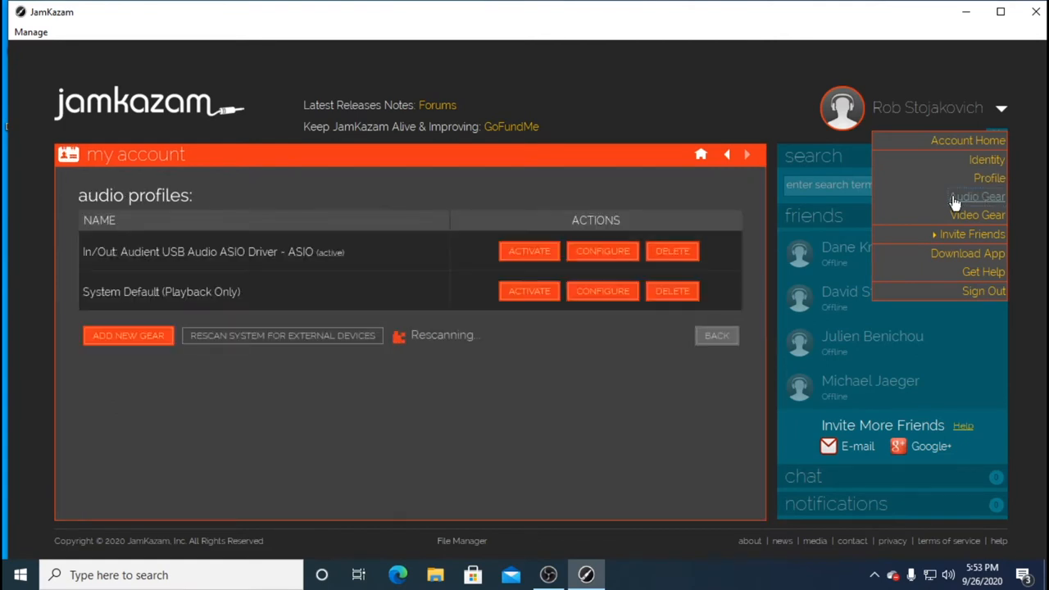
left_click(147, 344)
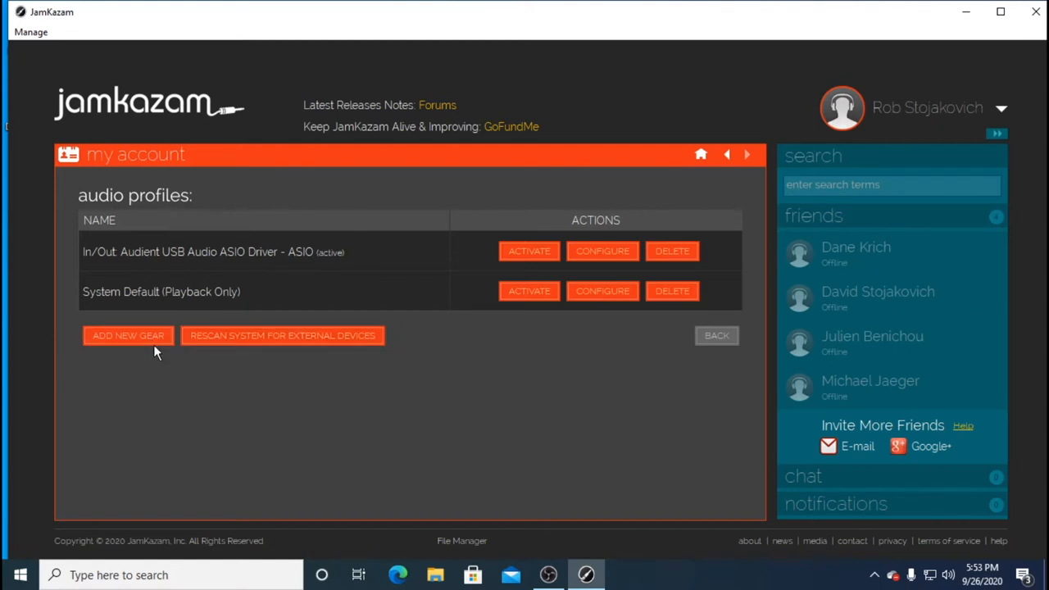
mouse_move(198, 395)
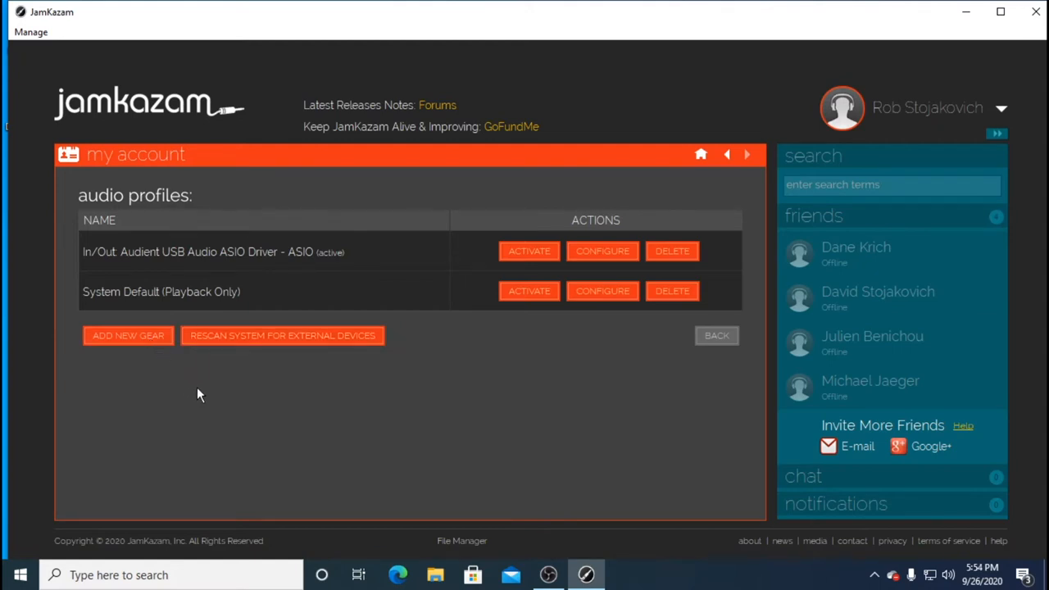
mouse_move(227, 418)
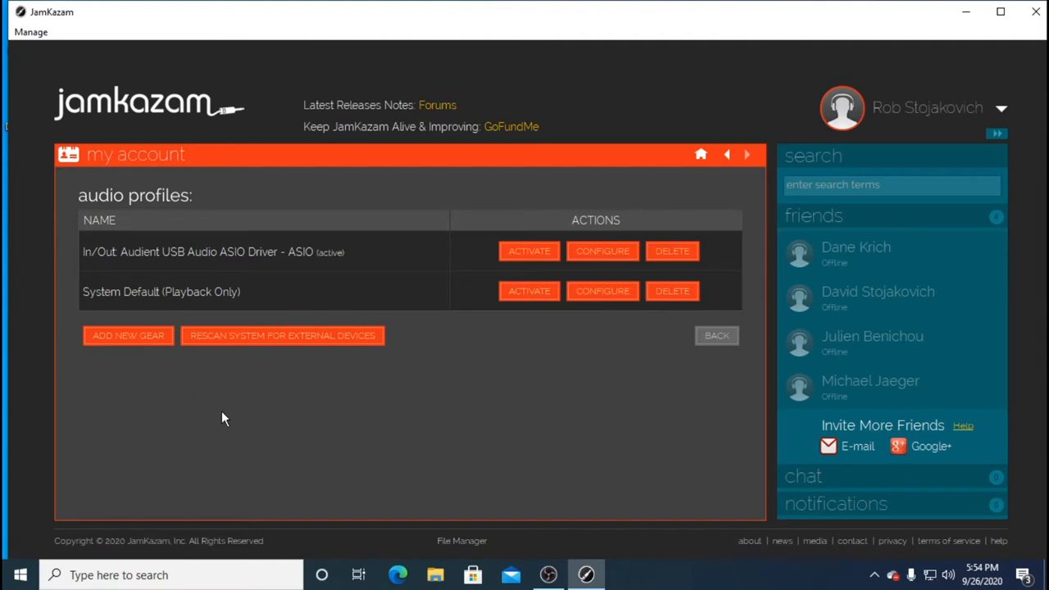
mouse_move(262, 402)
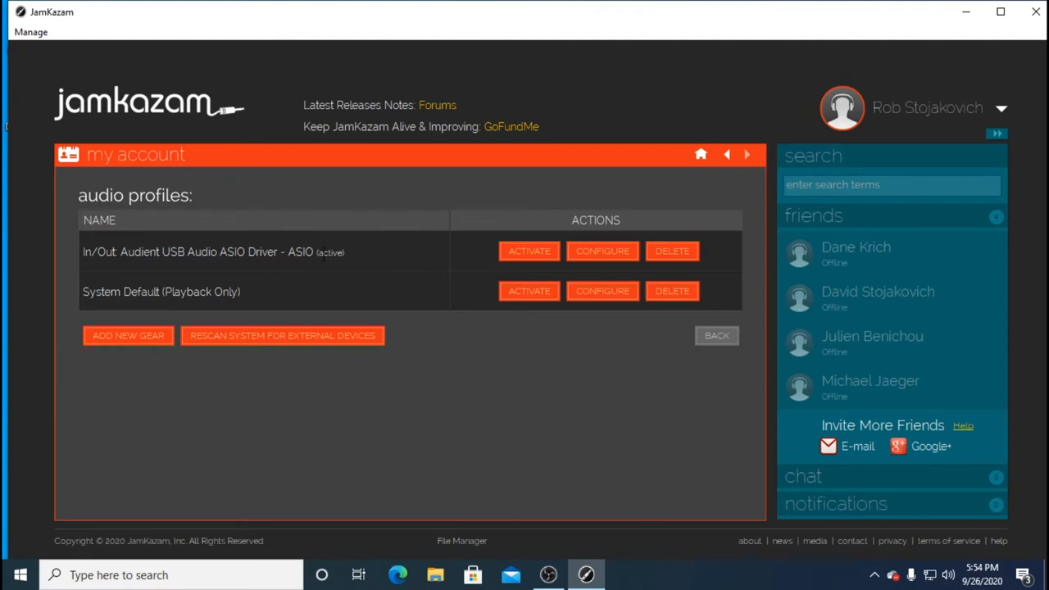
mouse_move(327, 271)
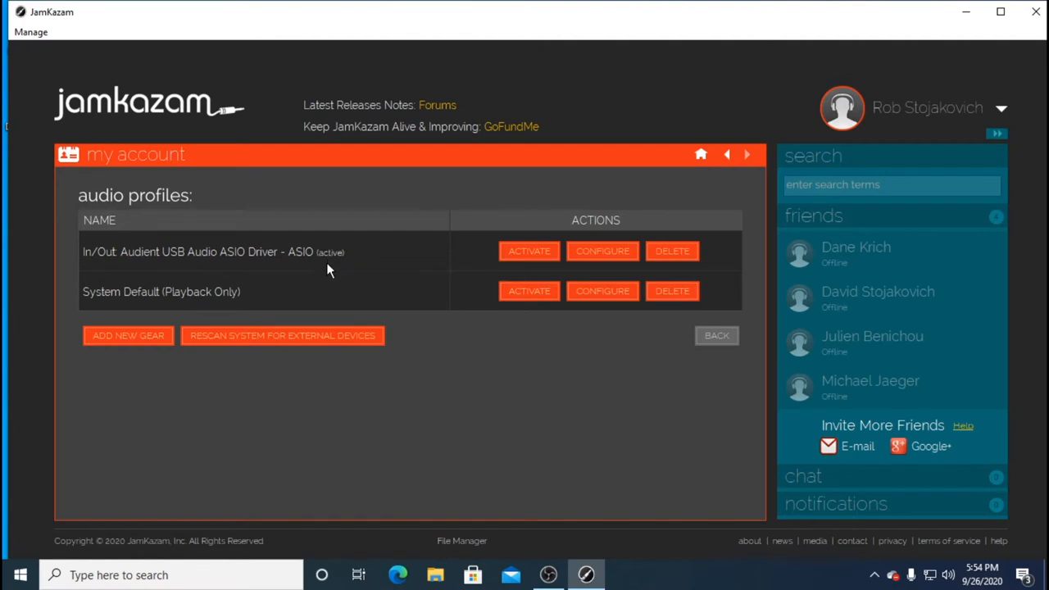
mouse_move(367, 262)
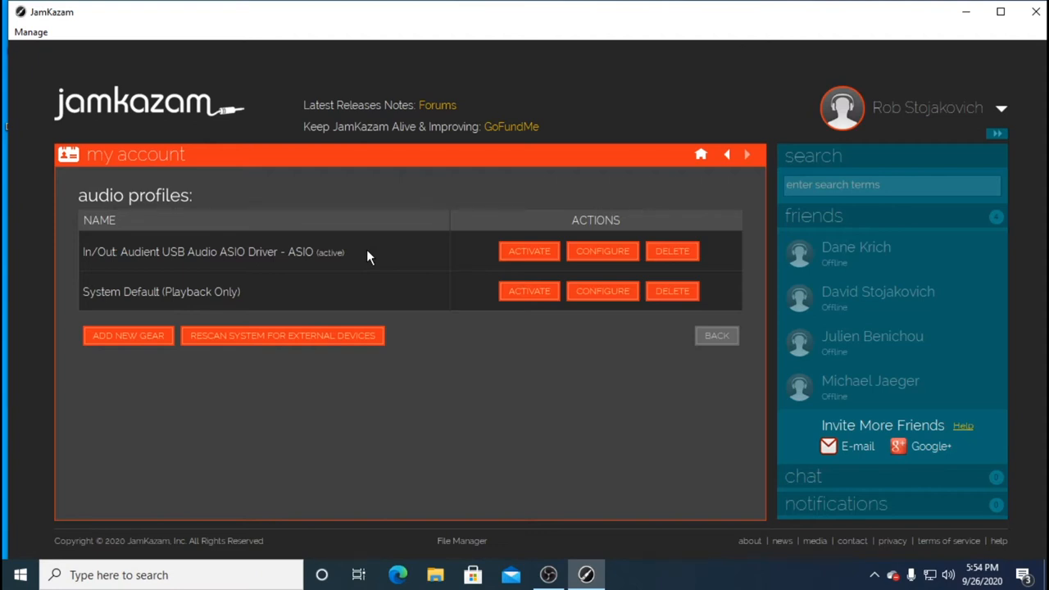
mouse_move(692, 197)
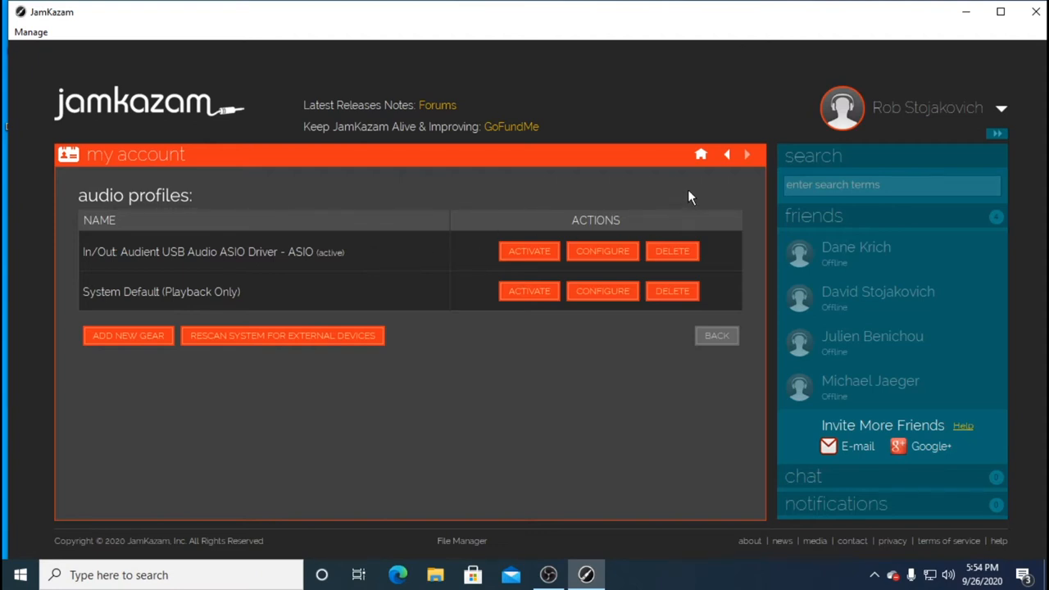
mouse_move(992, 256)
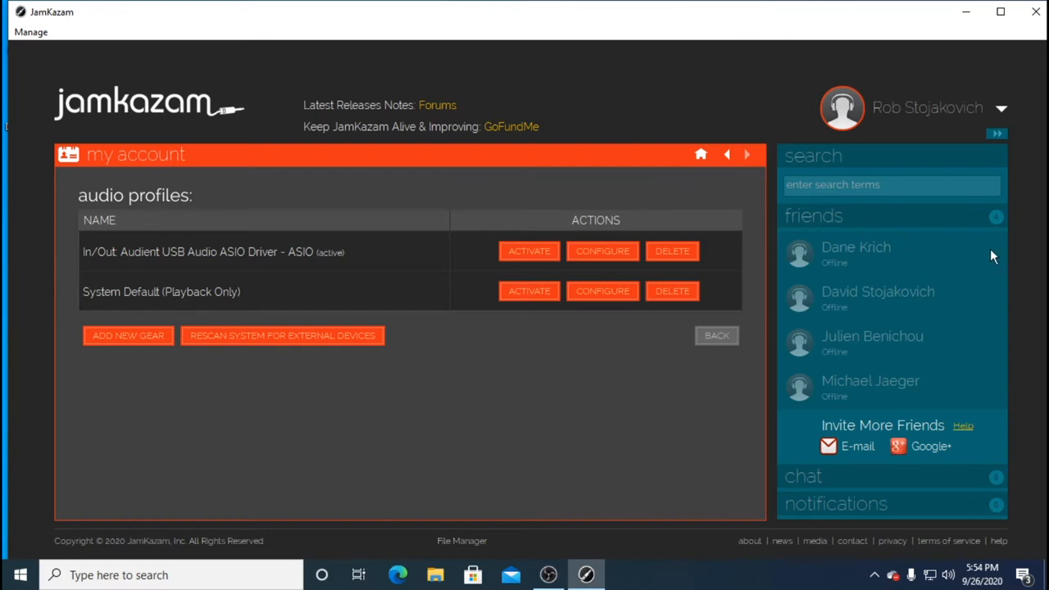
mouse_move(827, 227)
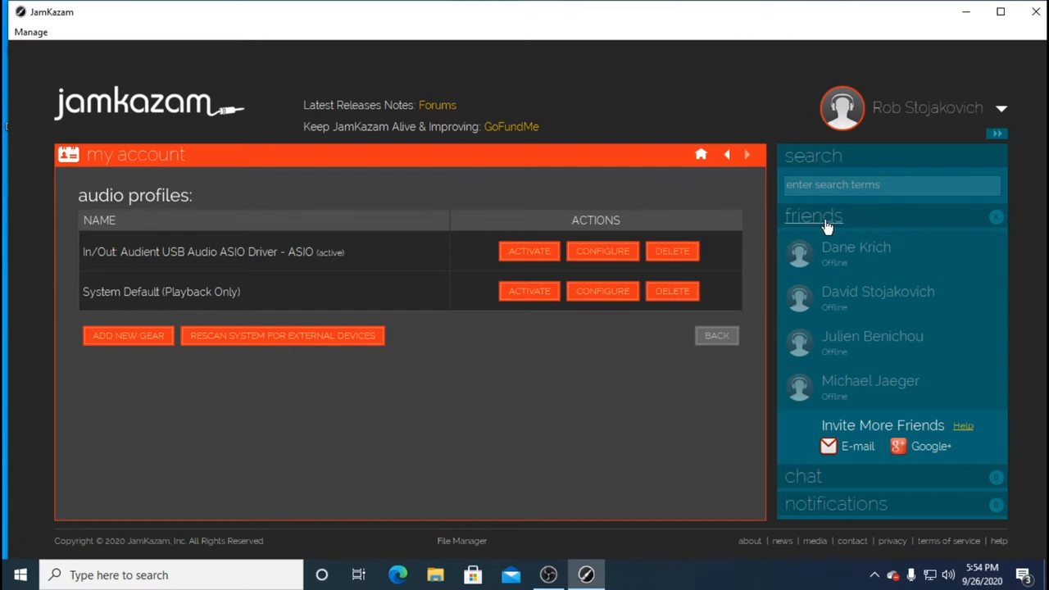
mouse_move(859, 275)
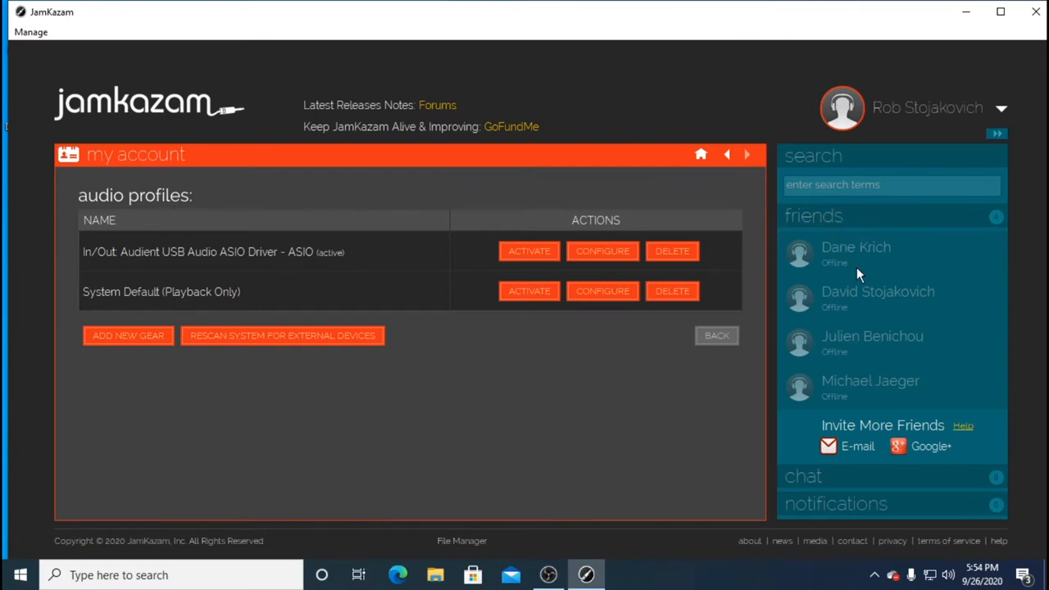
mouse_move(836, 242)
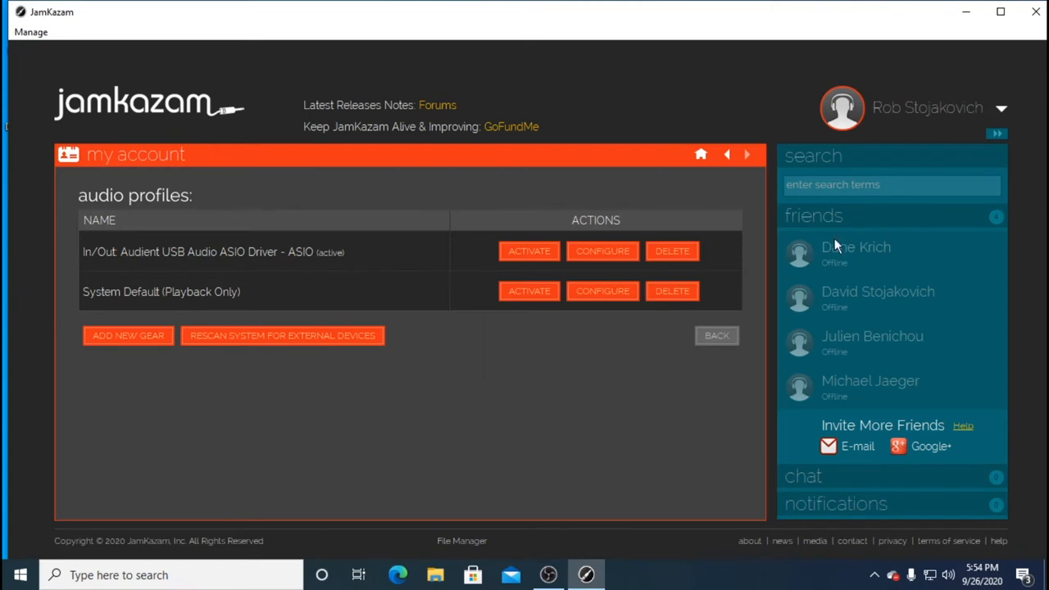
left_click(878, 297)
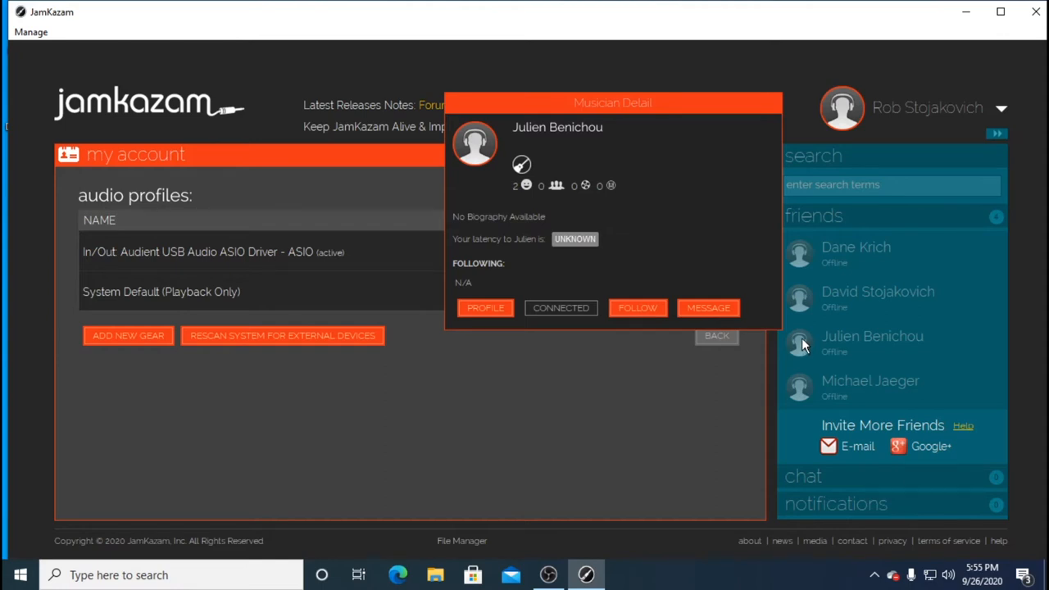
left_click(716, 334)
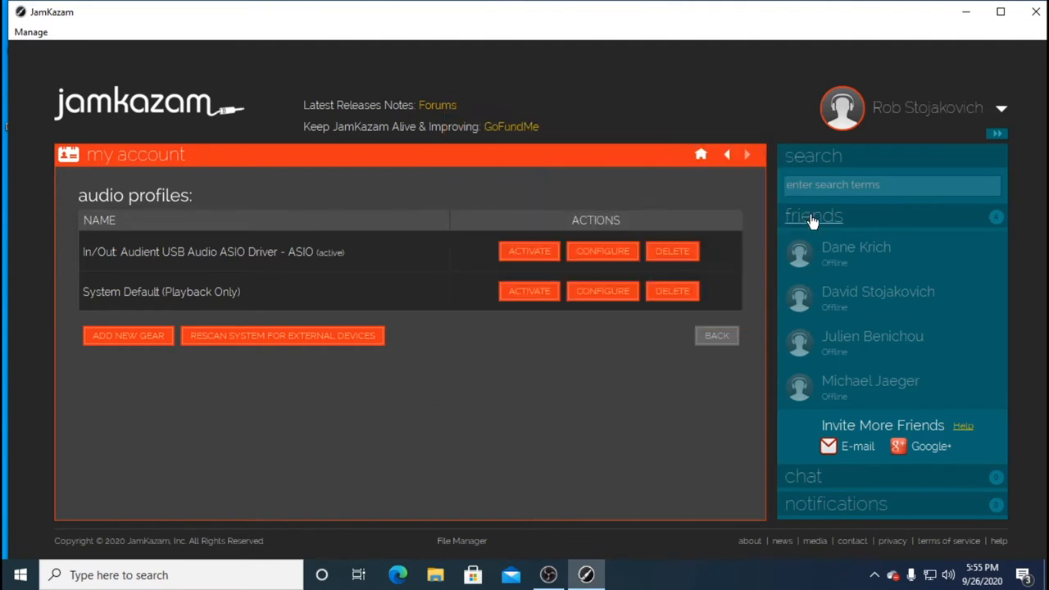
mouse_move(912, 481)
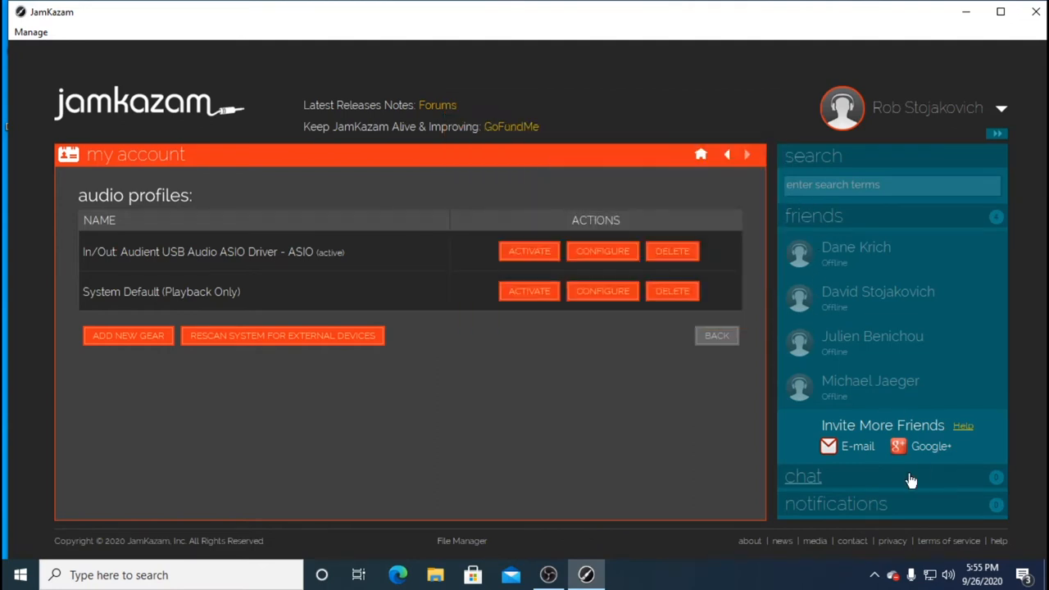
mouse_move(888, 505)
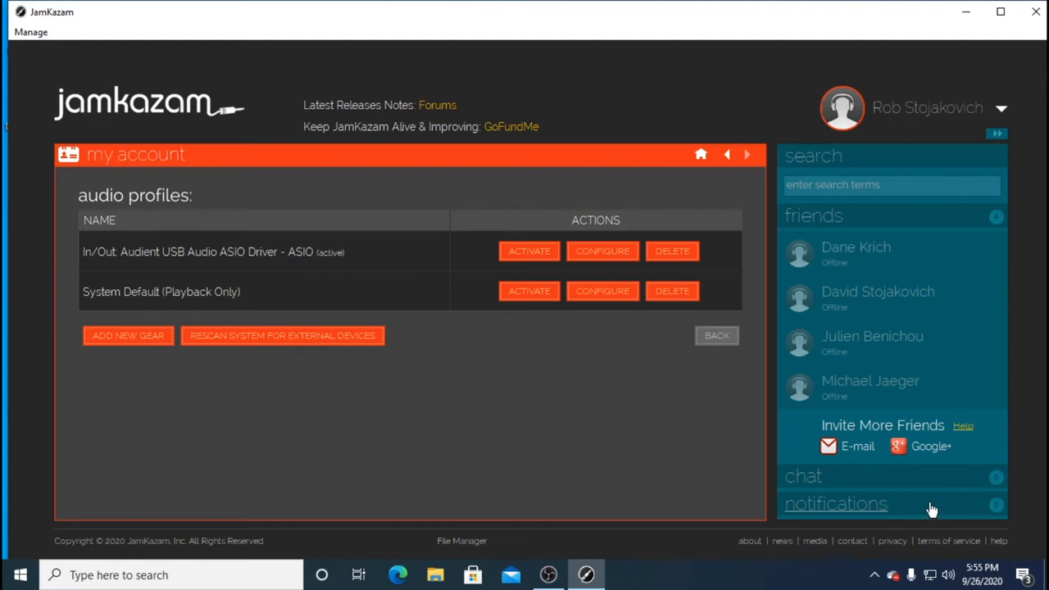
mouse_move(997, 508)
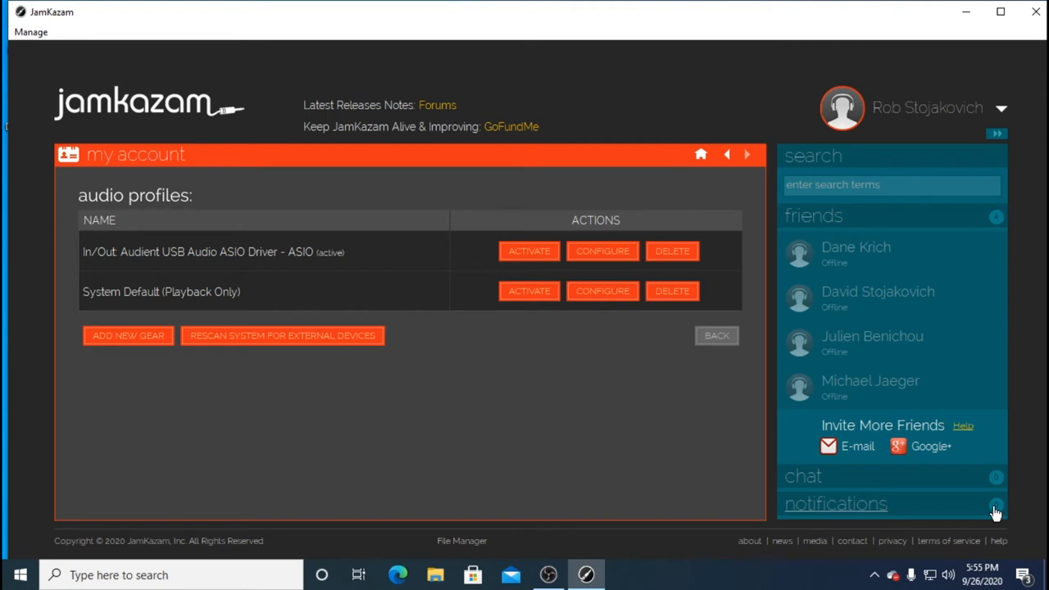
mouse_move(692, 183)
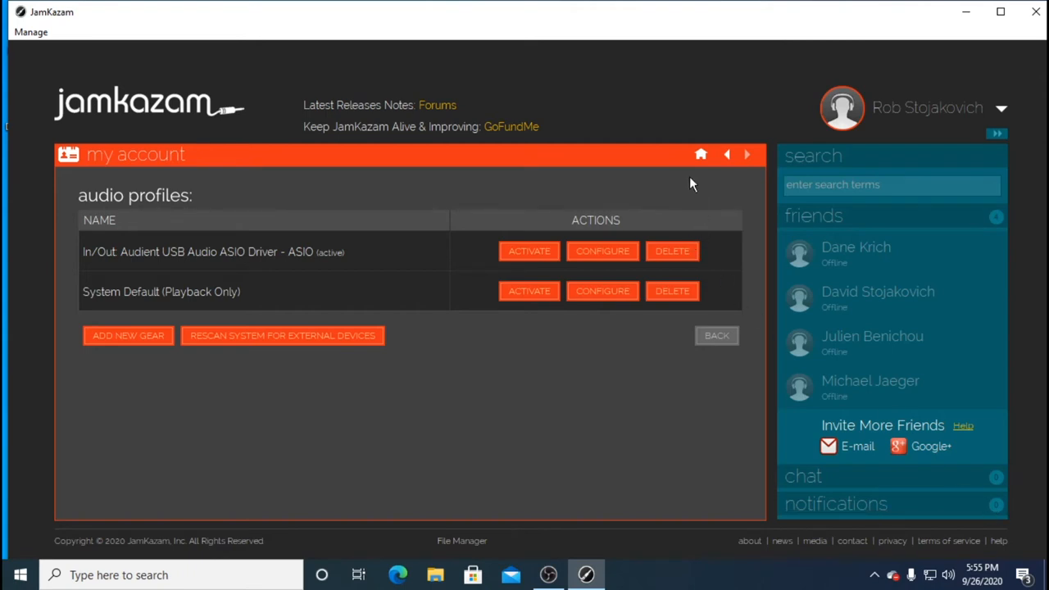
Return to the JamKazam home dashboard
left_click(702, 154)
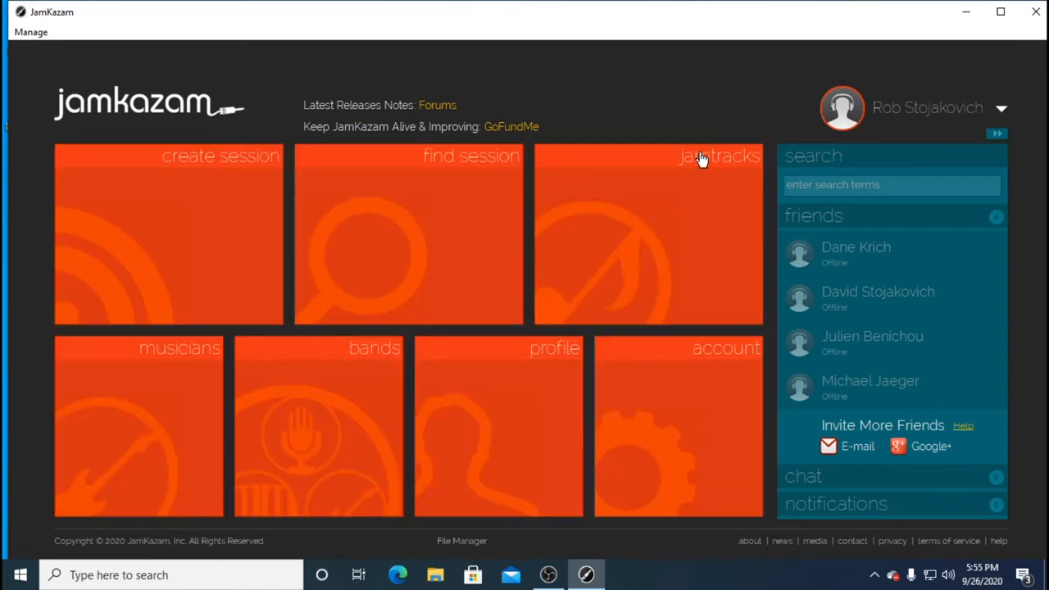
mouse_move(646, 94)
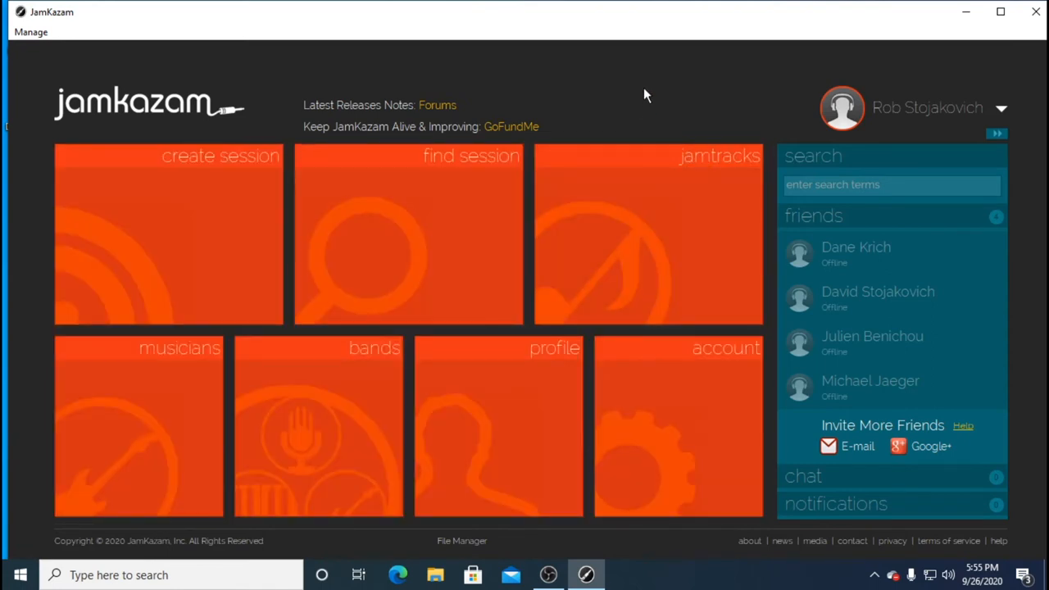
mouse_move(207, 193)
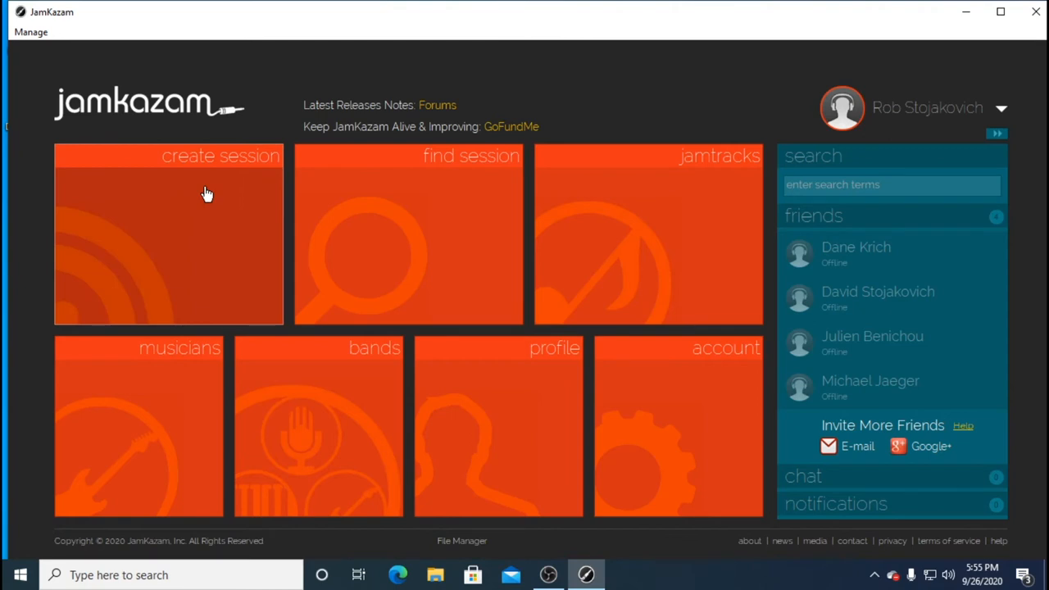
mouse_move(376, 187)
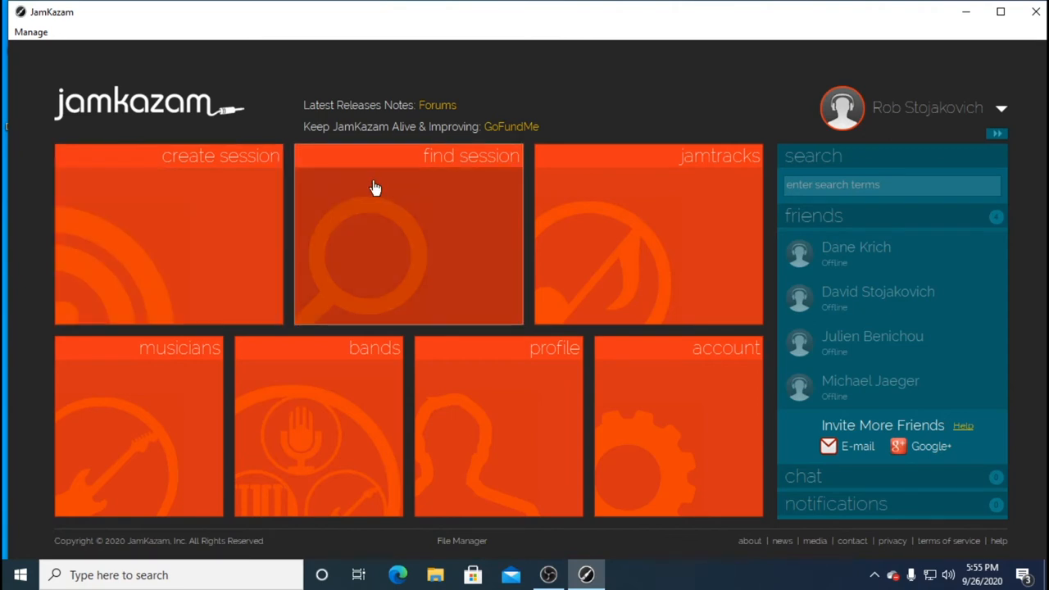
mouse_move(401, 197)
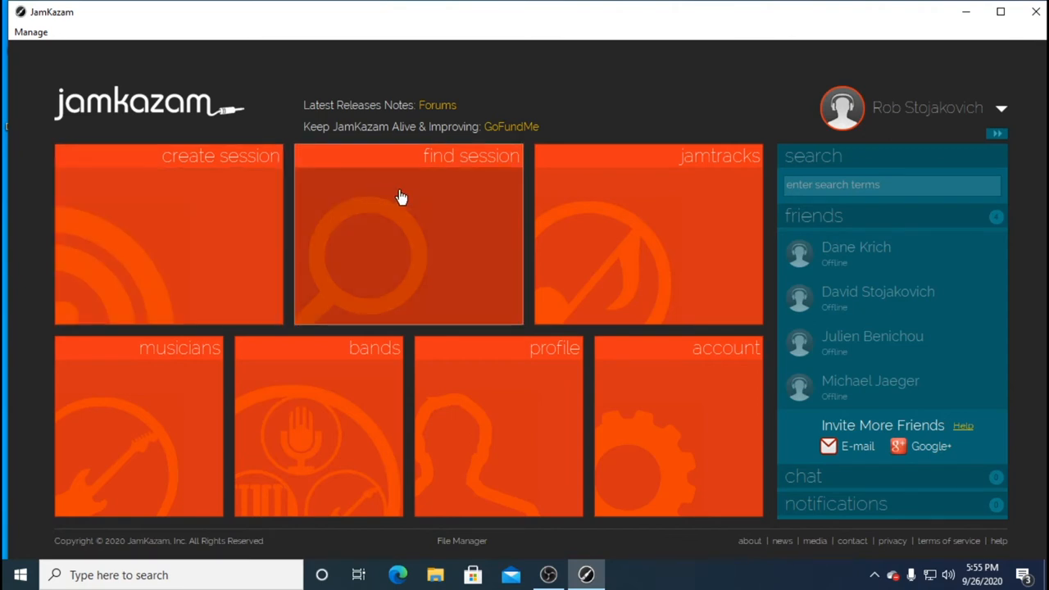
mouse_move(531, 436)
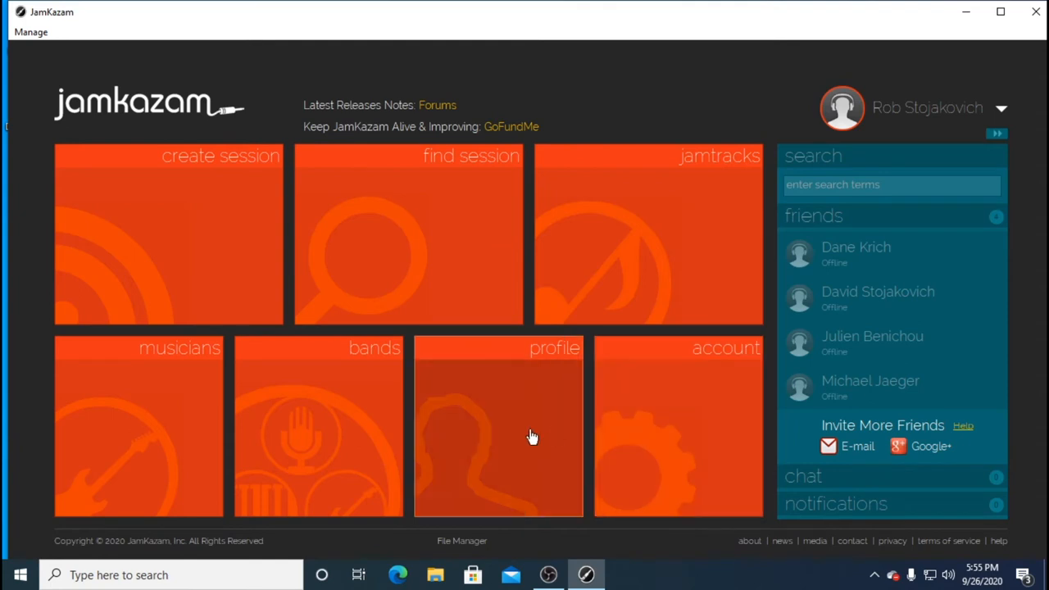
mouse_move(180, 164)
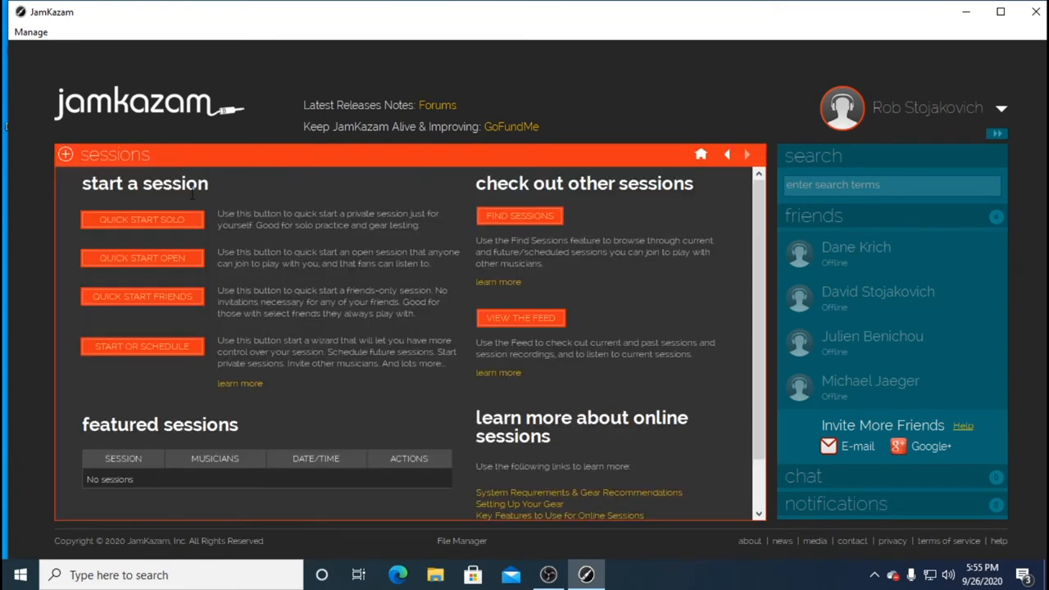
mouse_move(178, 227)
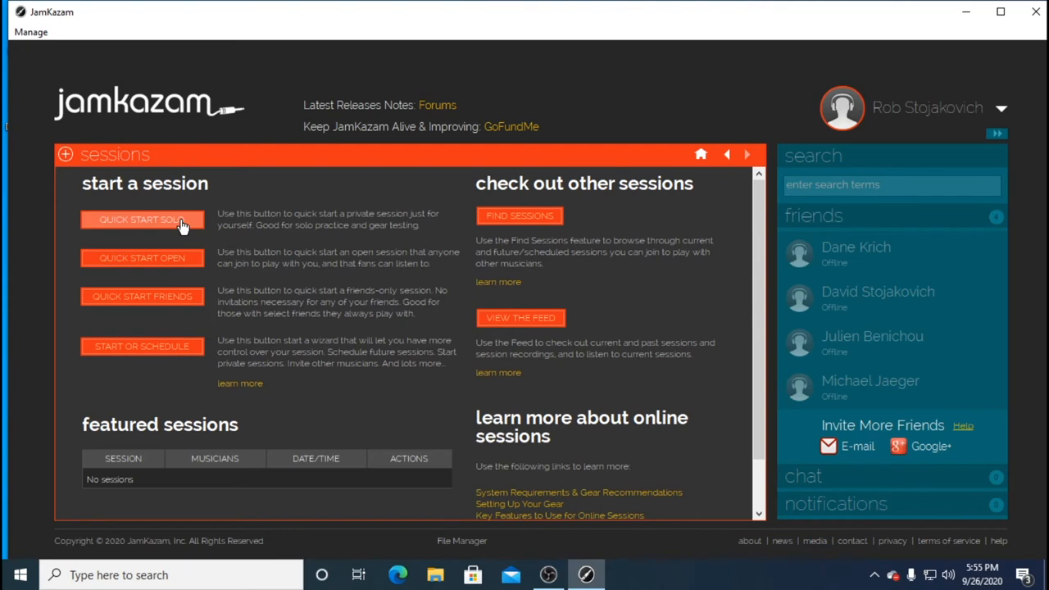
Quick-start a private solo session and show its Diagnostics & Stats panel
left_click(141, 220)
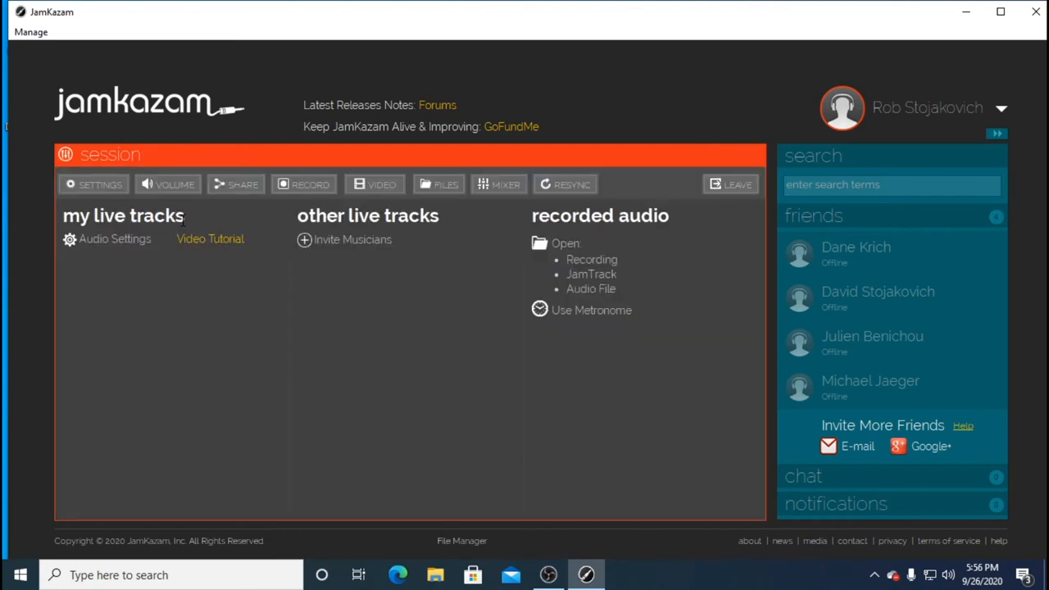
mouse_move(131, 295)
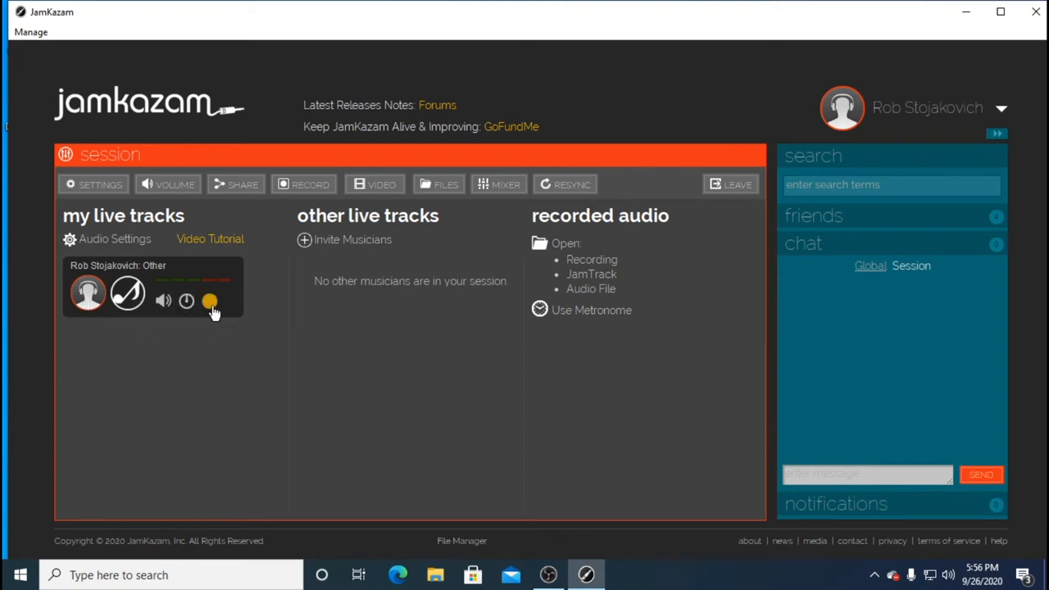
left_click(210, 302)
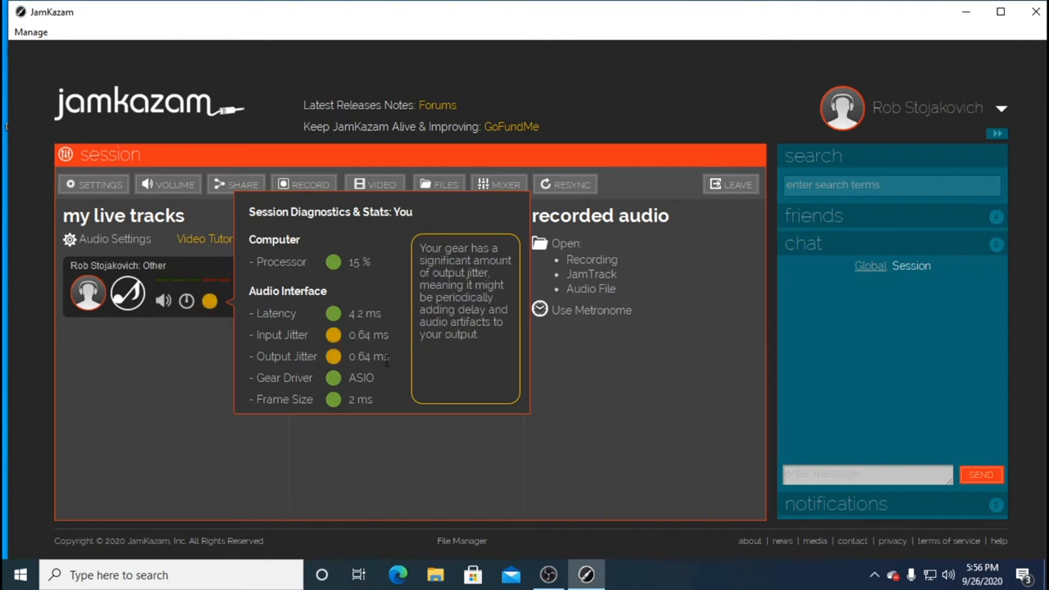
mouse_move(376, 377)
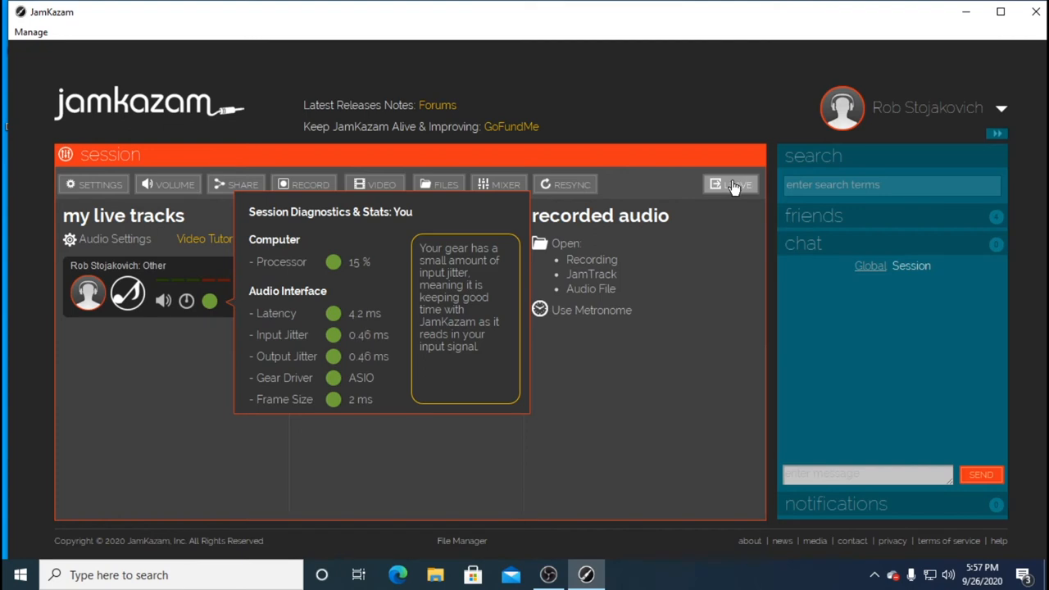
Leave the session, answer NO THANKS to rating, and go to the create-session page
left_click(731, 184)
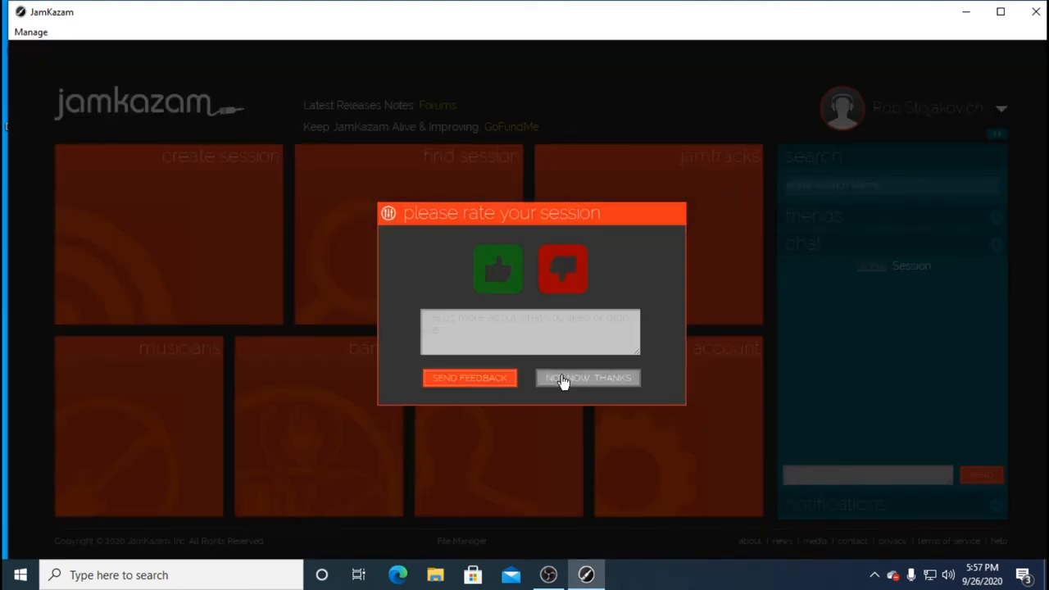
left_click(587, 378)
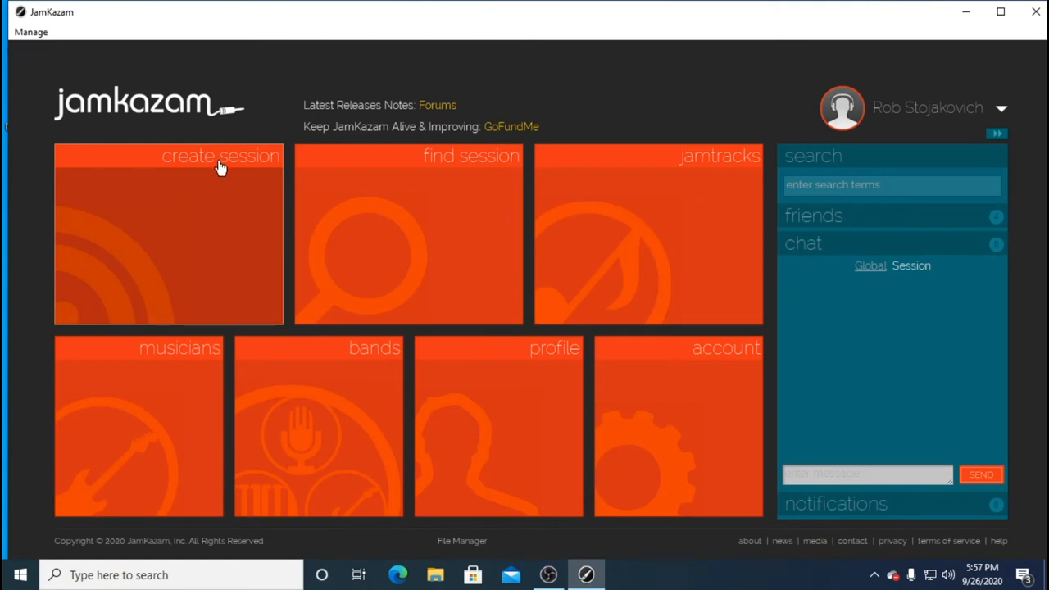
left_click(220, 156)
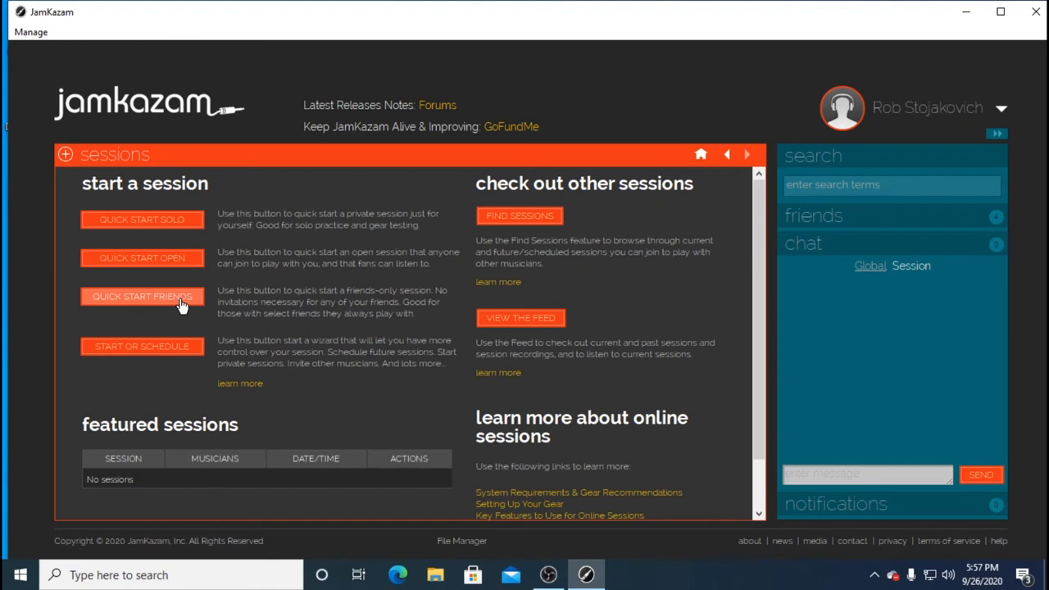
left_click(141, 296)
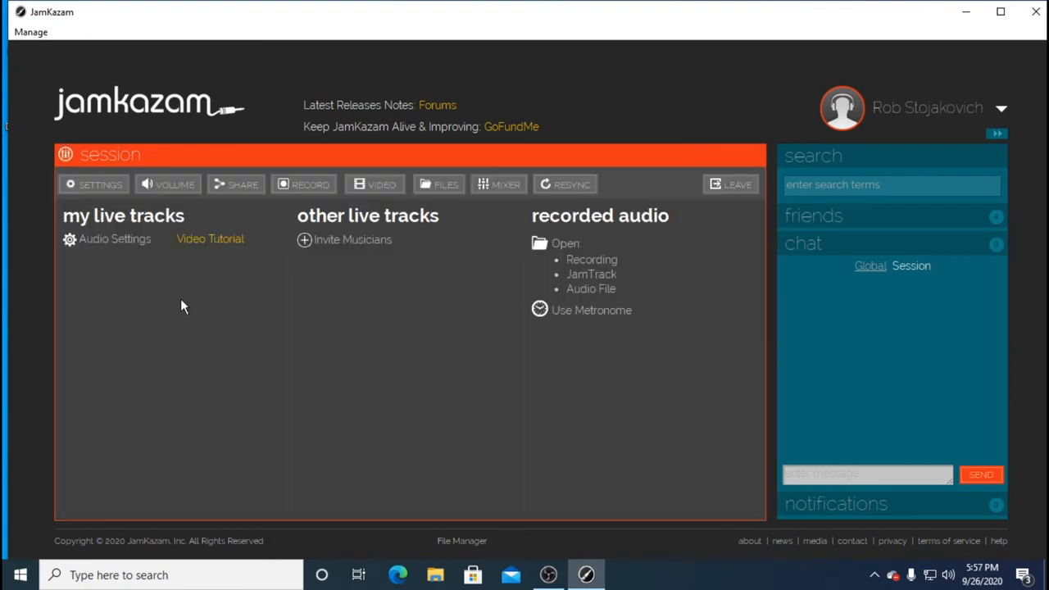
mouse_move(312, 246)
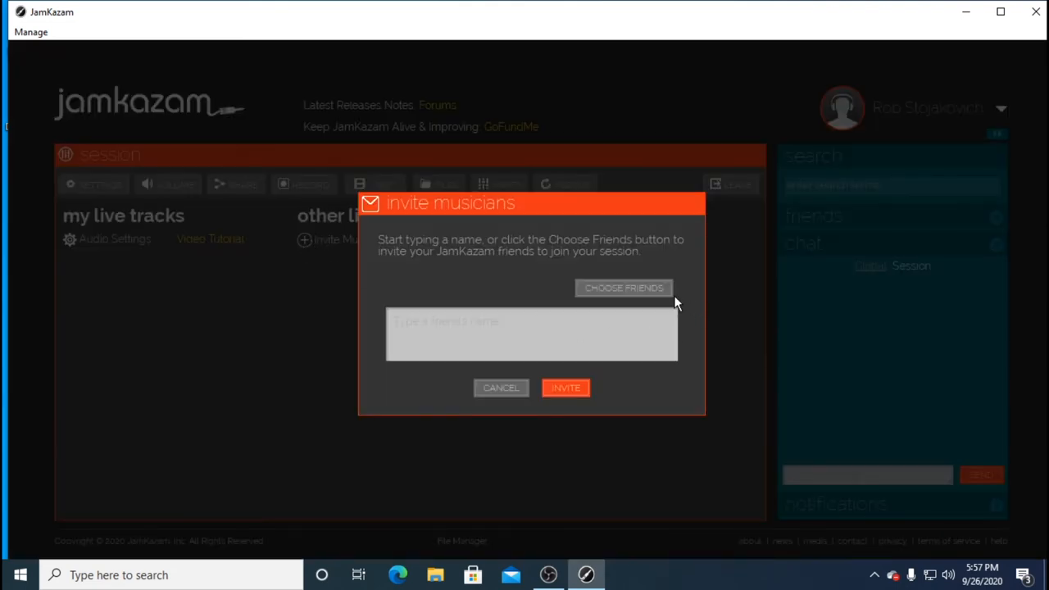
left_click(623, 289)
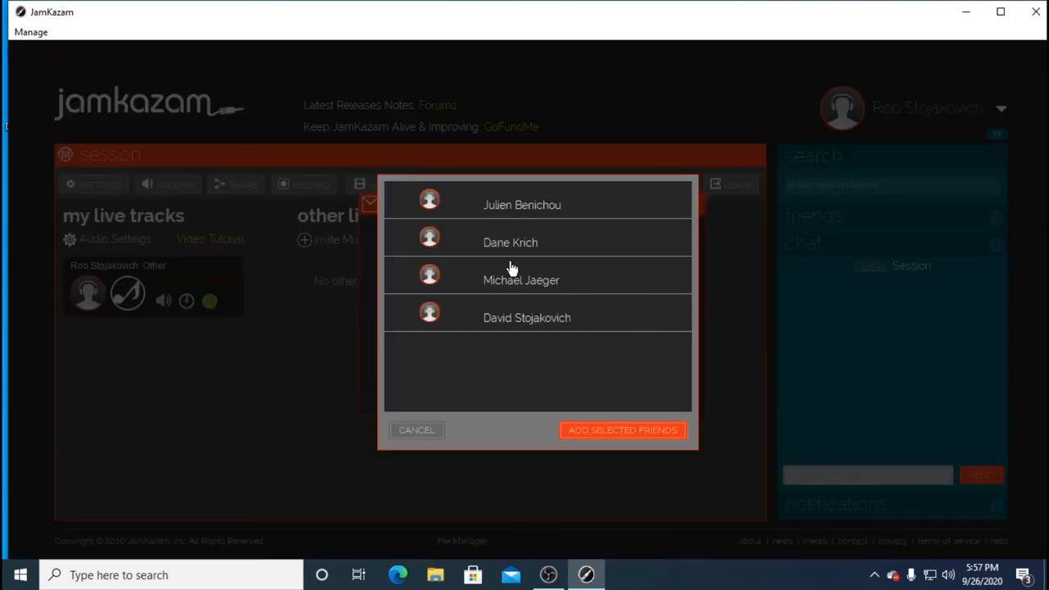
mouse_move(423, 469)
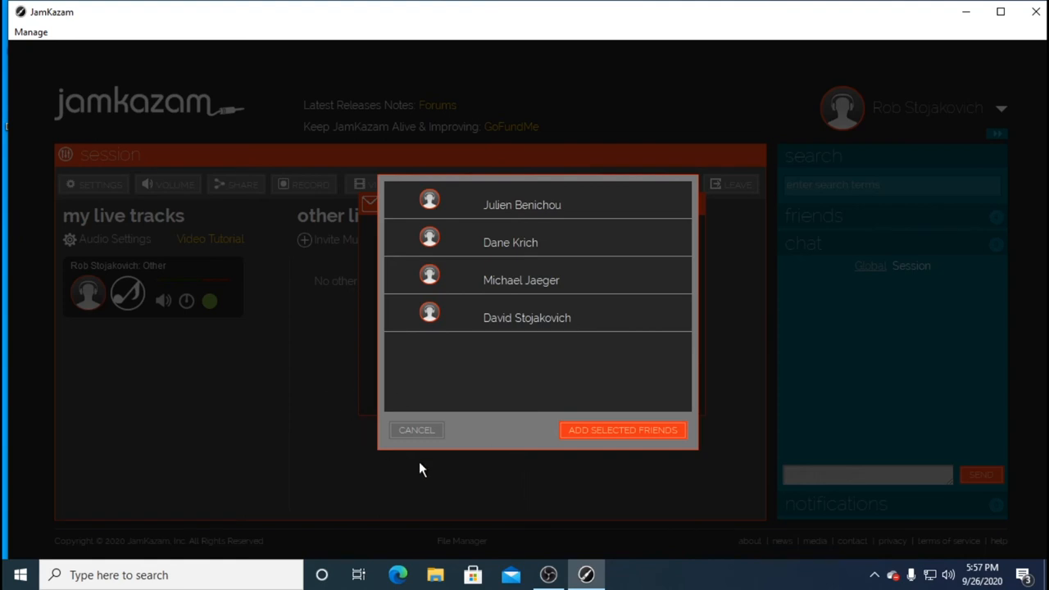
left_click(416, 430)
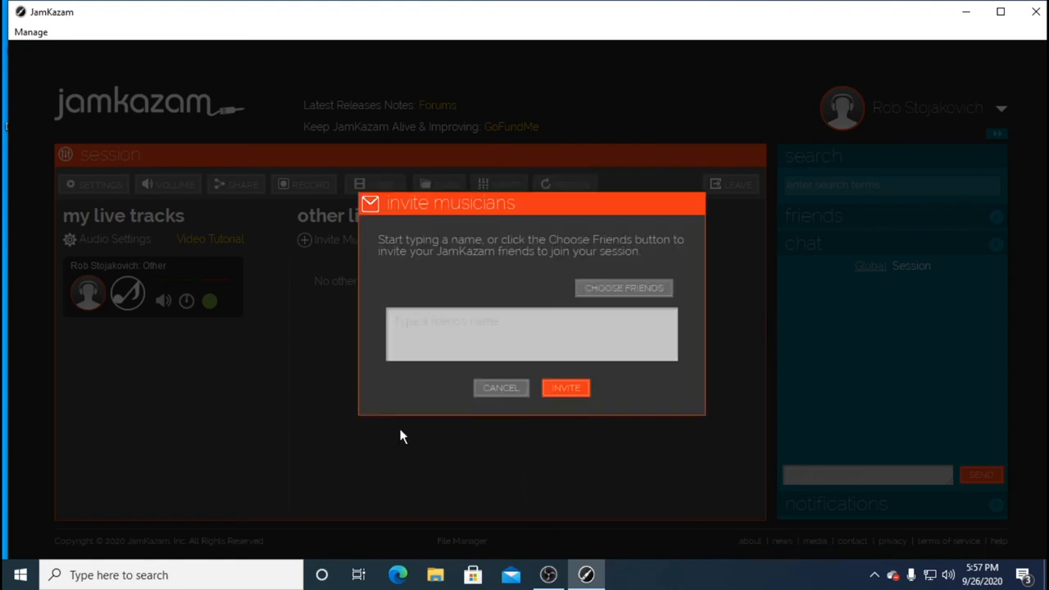
left_click(500, 387)
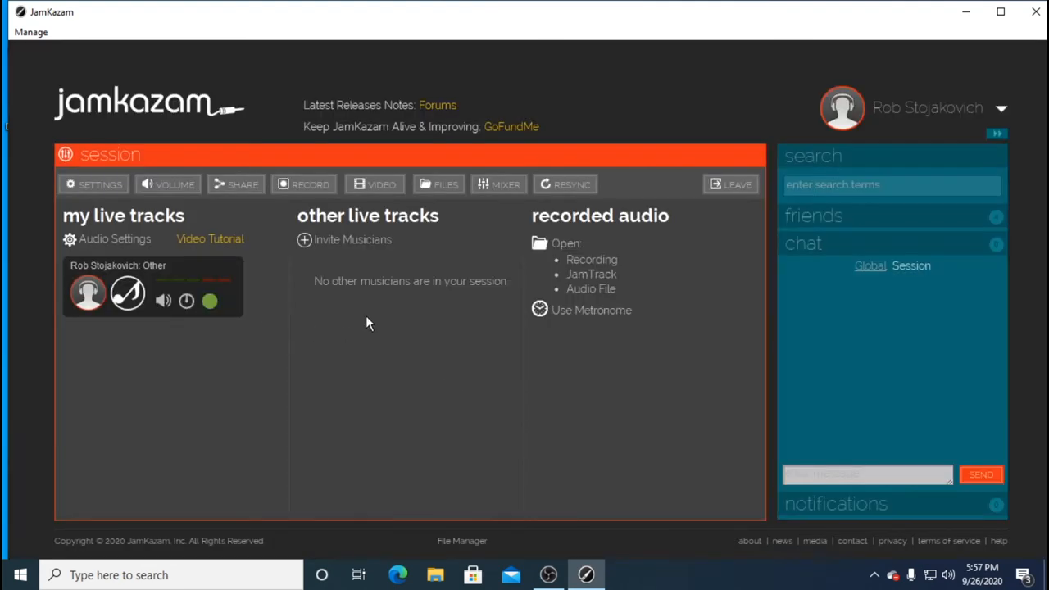
mouse_move(342, 300)
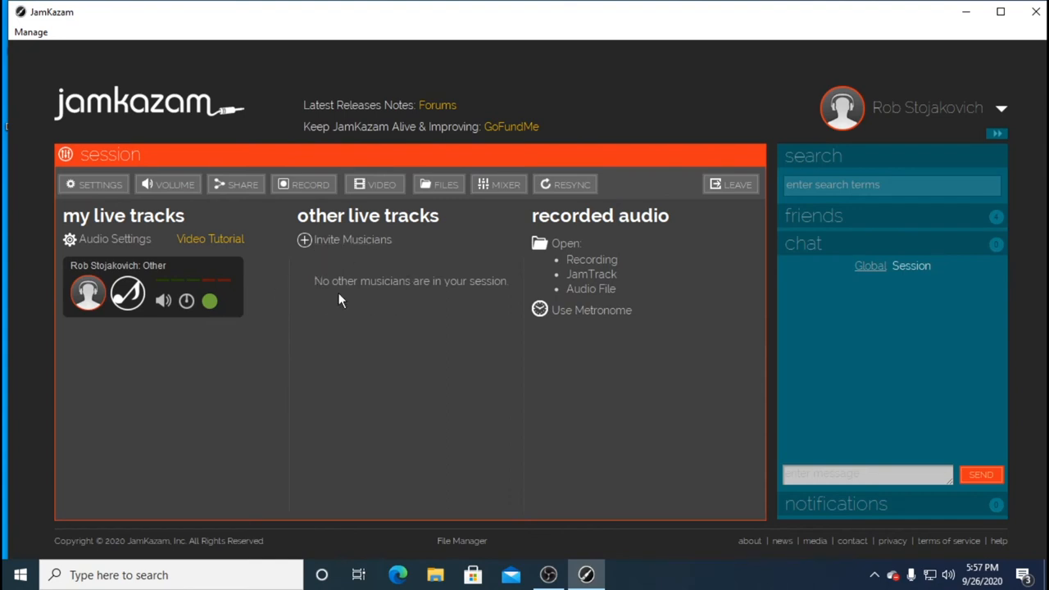
mouse_move(485, 298)
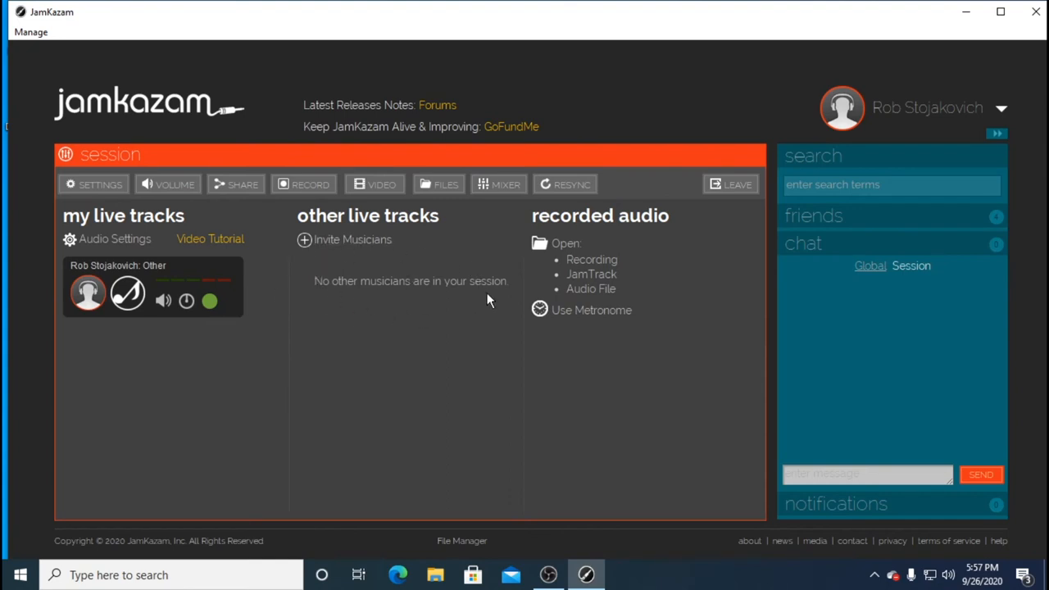
mouse_move(488, 260)
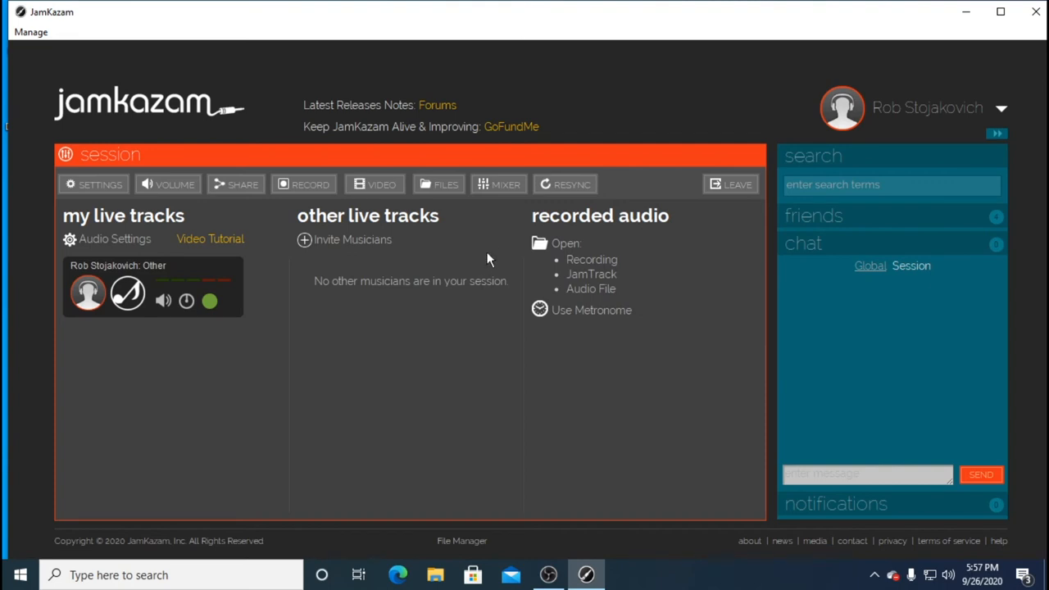
left_click(498, 184)
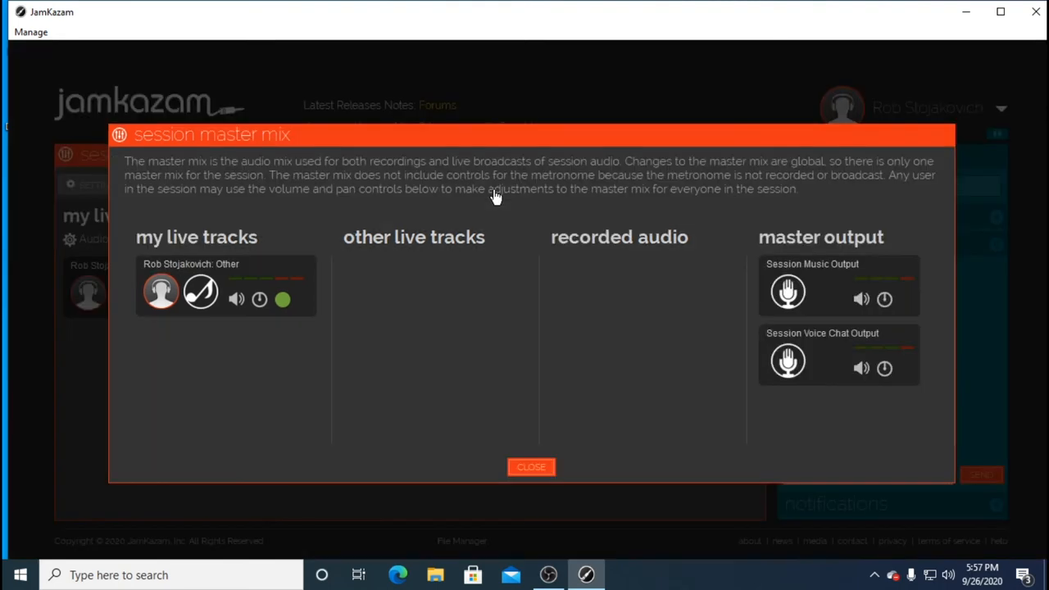
mouse_move(599, 295)
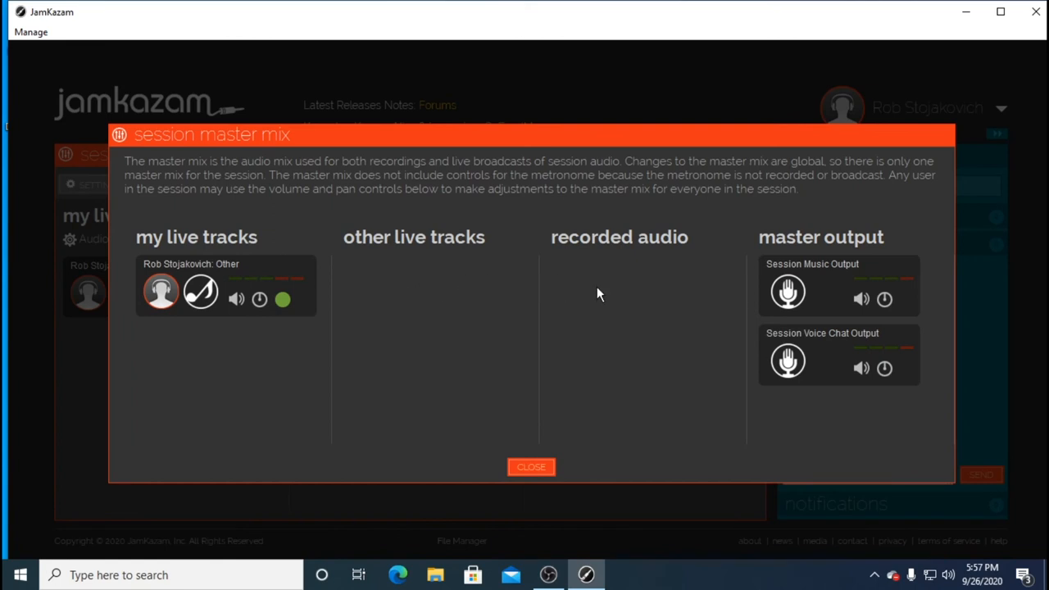
mouse_move(285, 288)
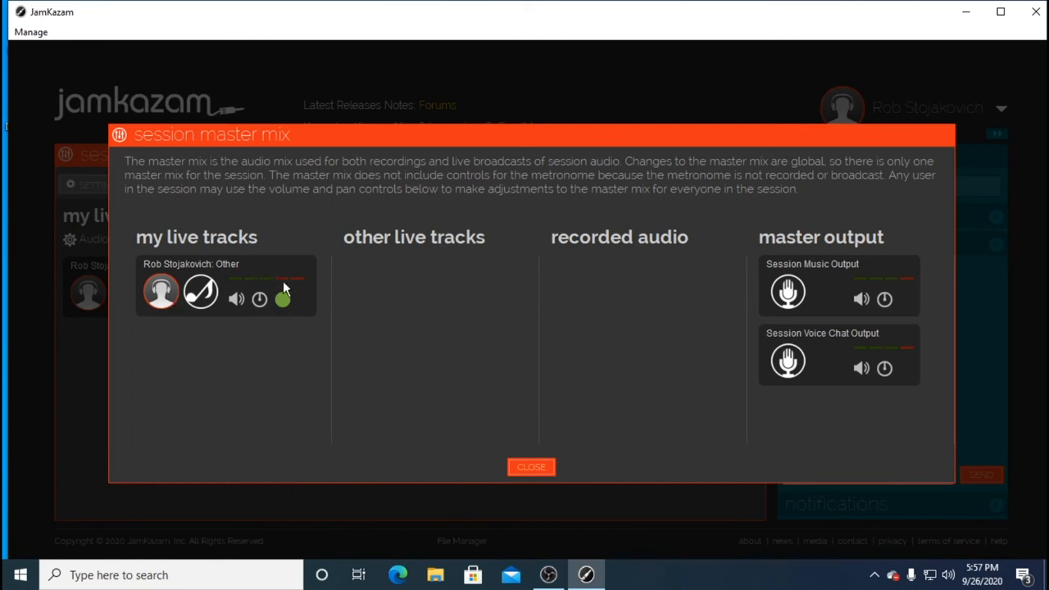
mouse_move(356, 328)
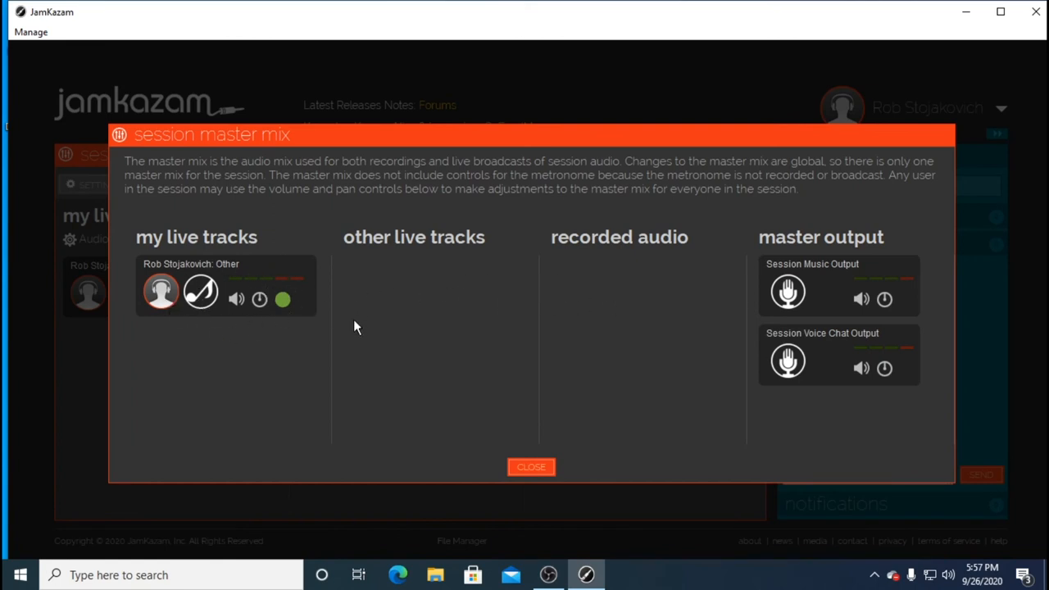
mouse_move(381, 352)
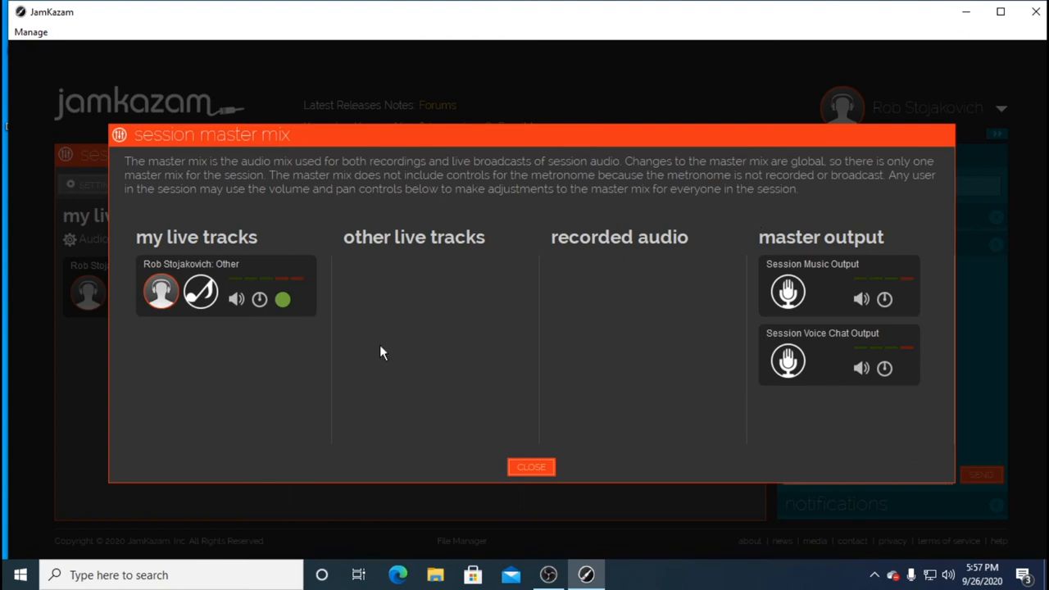
mouse_move(495, 294)
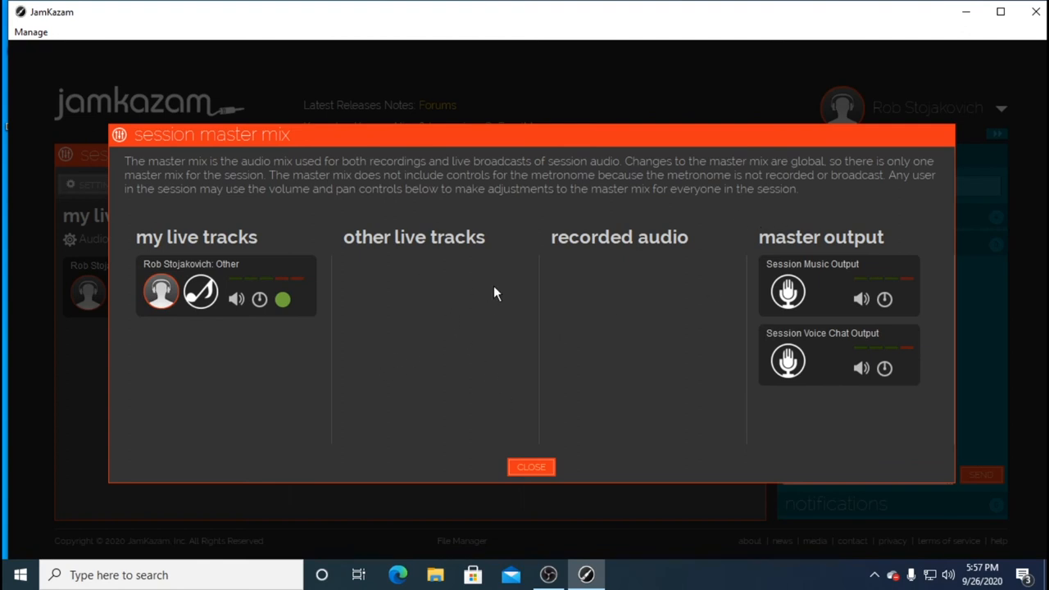
mouse_move(367, 318)
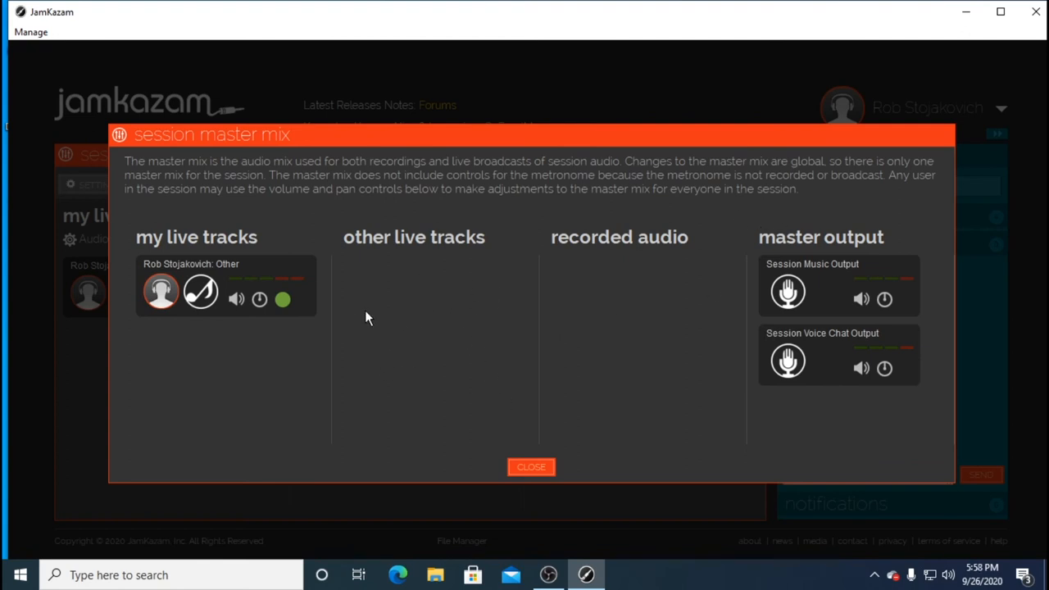
mouse_move(531, 467)
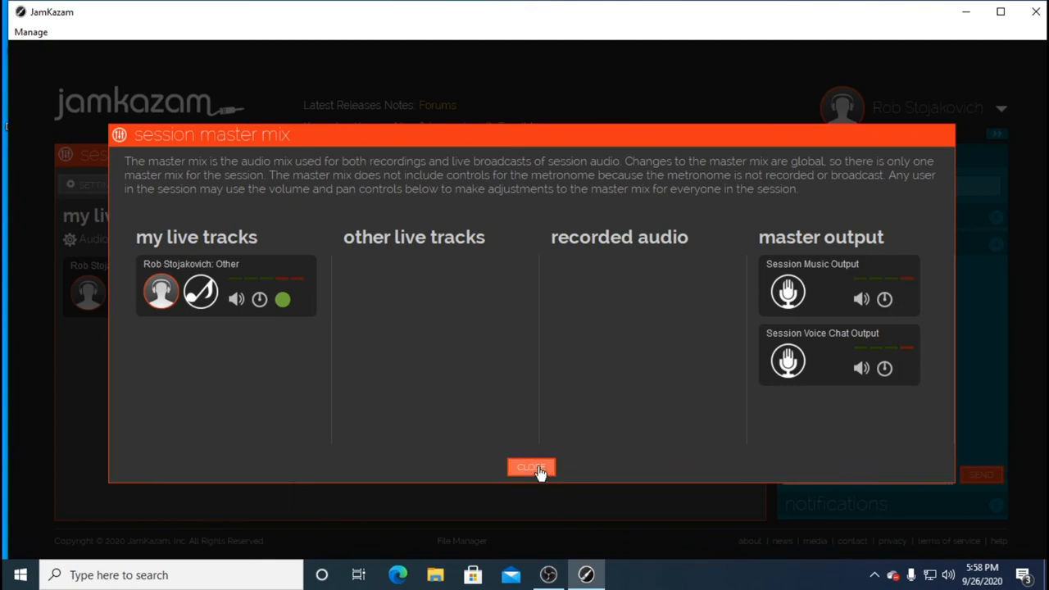
left_click(532, 467)
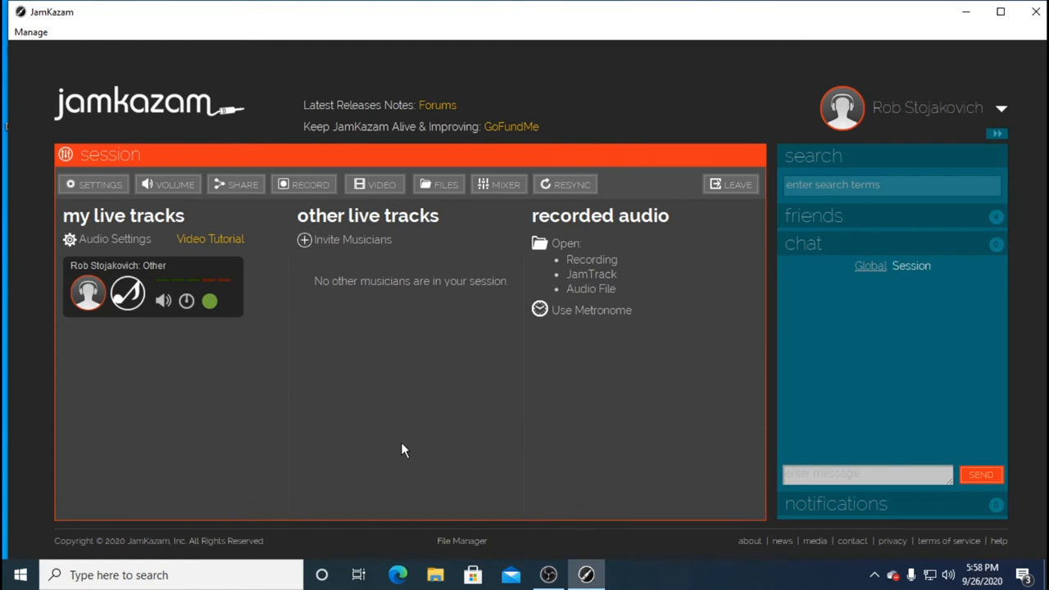
mouse_move(271, 406)
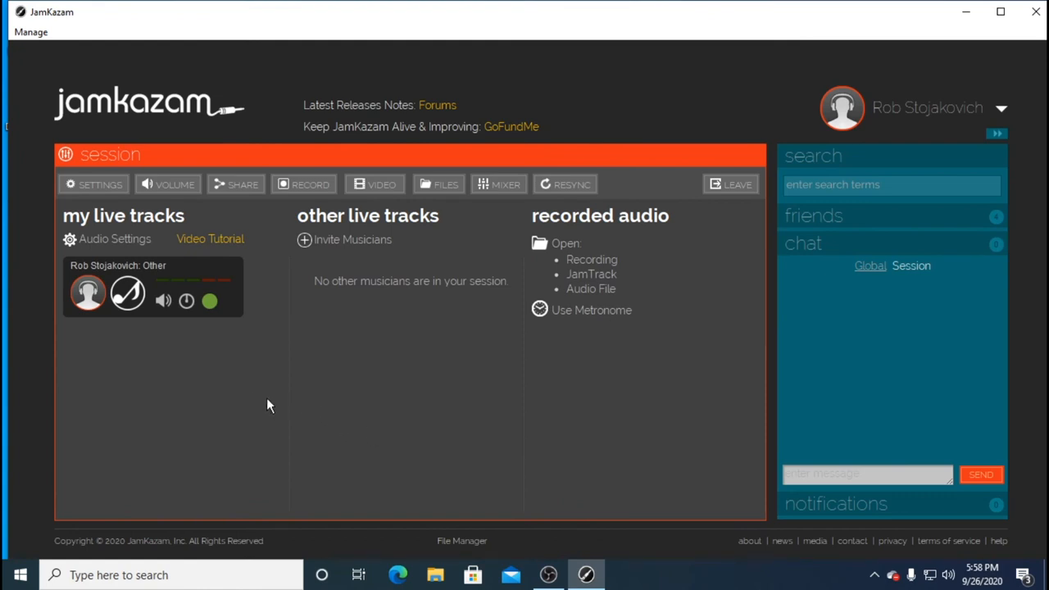
Set my track's personal volume to about -8 dB and bring up the Manage menu
left_click(164, 301)
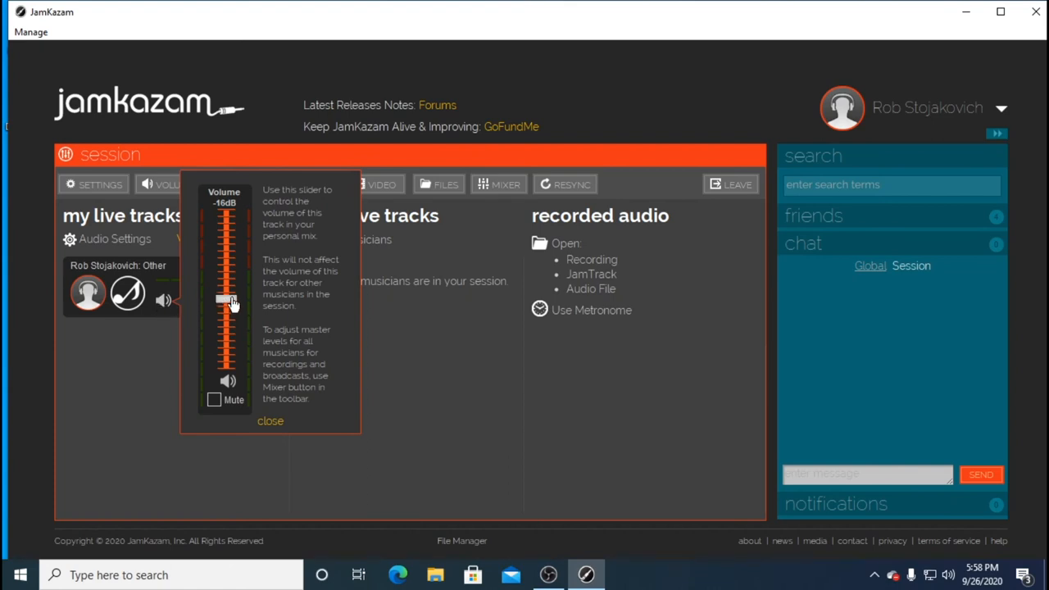
left_click_drag(226, 302, 226, 269)
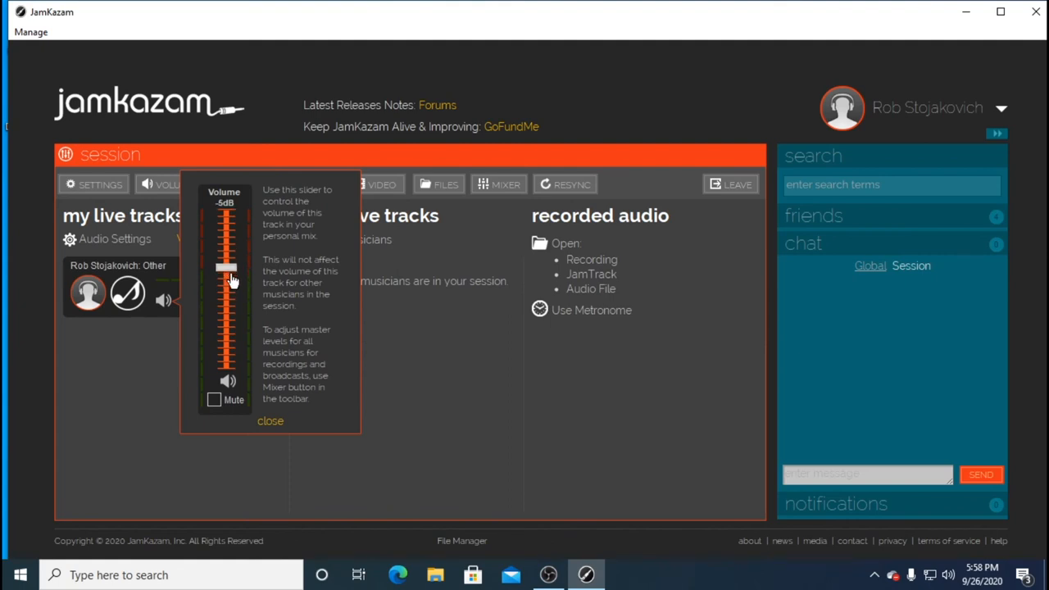
left_click_drag(226, 269, 227, 276)
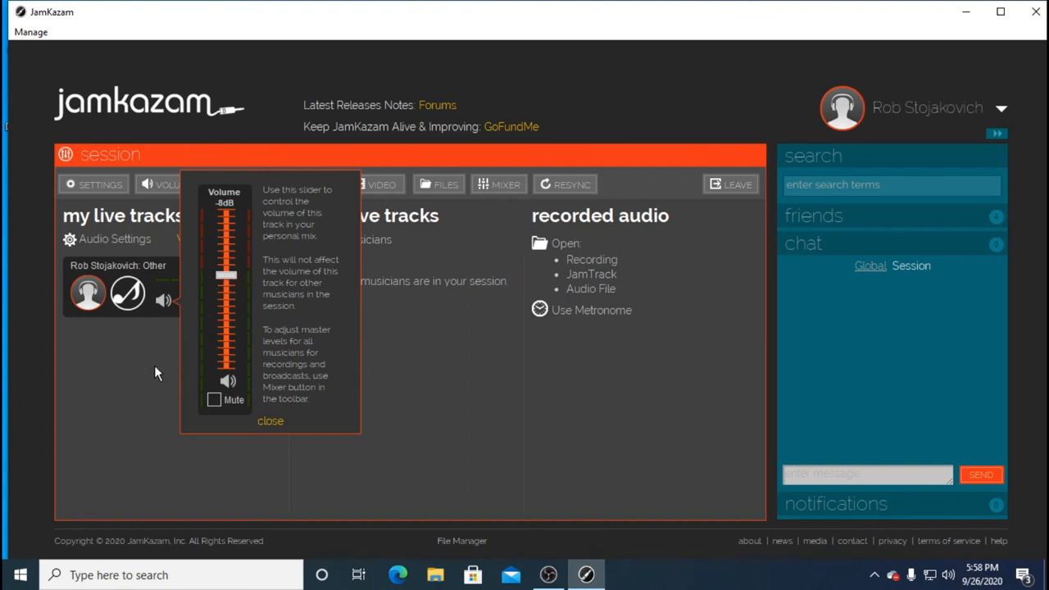
left_click(270, 420)
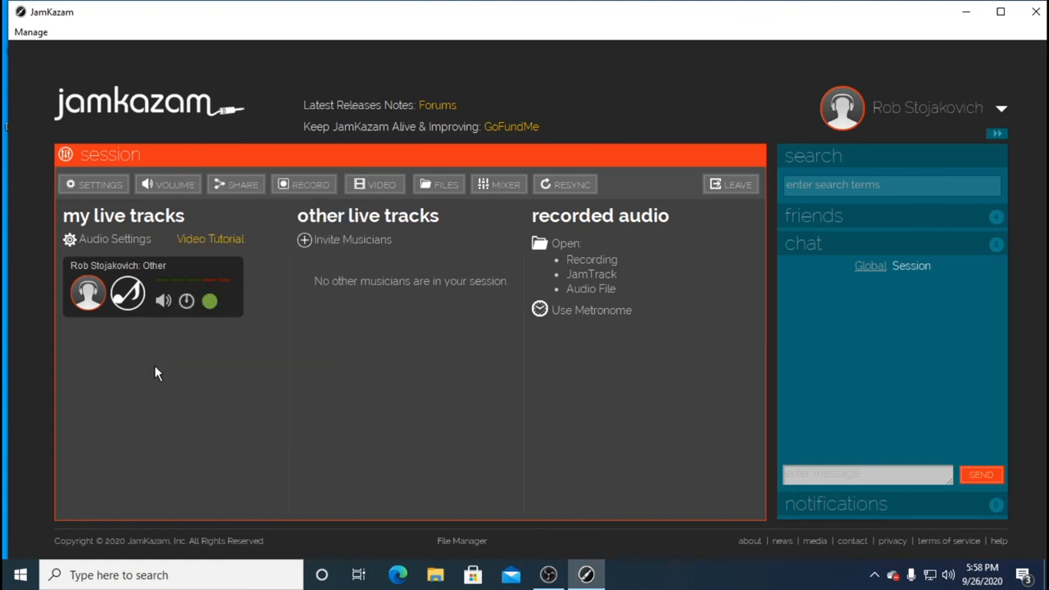
mouse_move(174, 382)
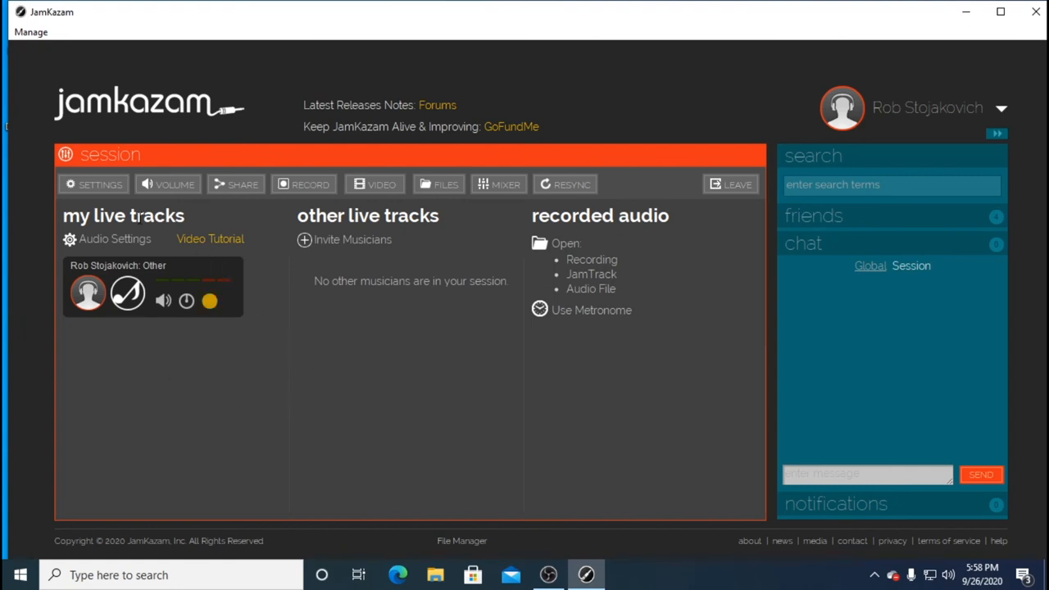
left_click(29, 33)
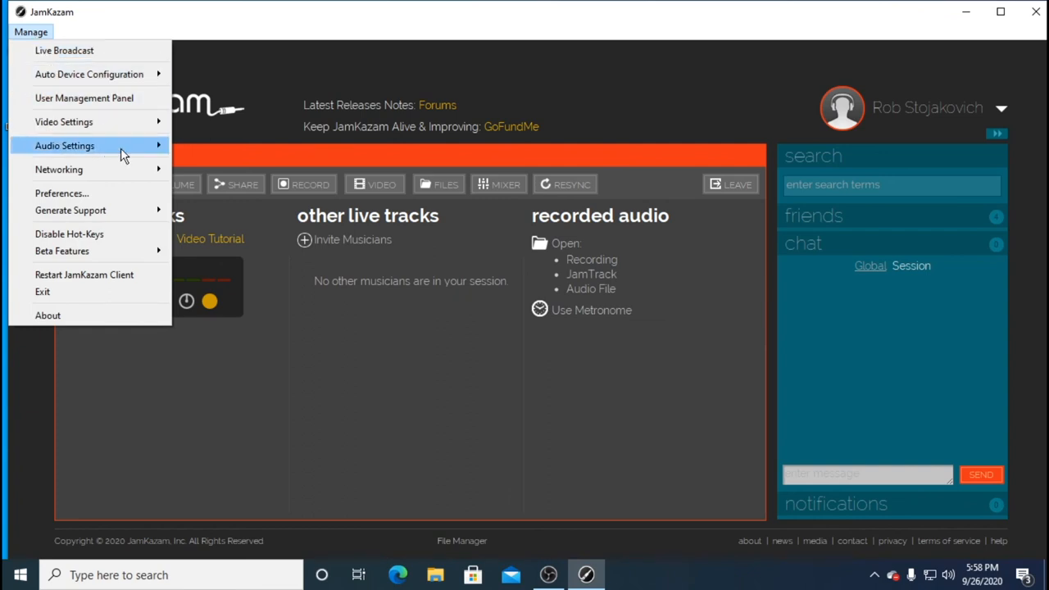
Choose Audio Booster under Manage > Audio Settings
left_click(66, 144)
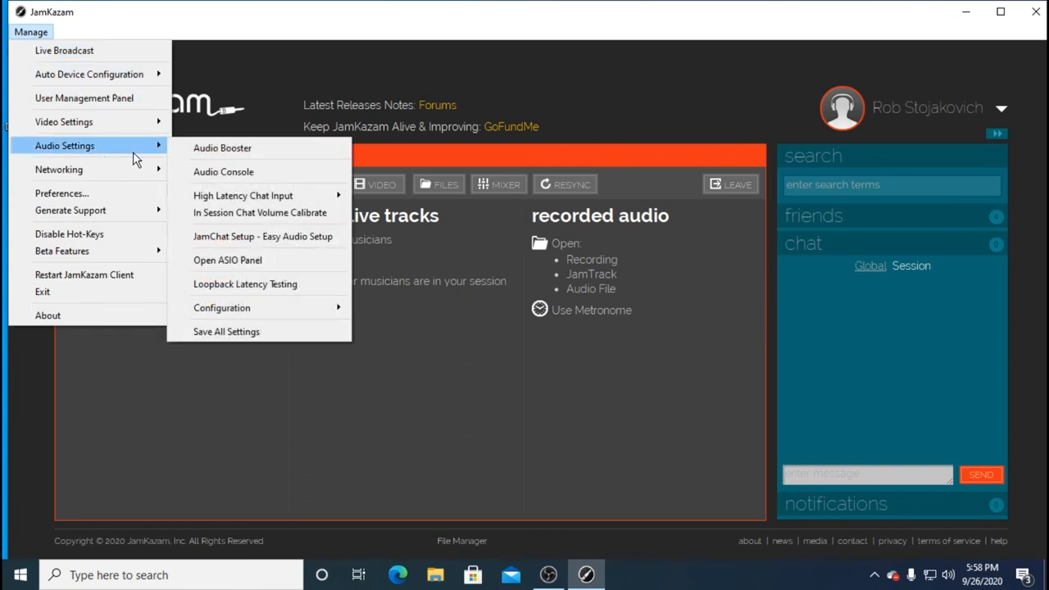
mouse_move(223, 148)
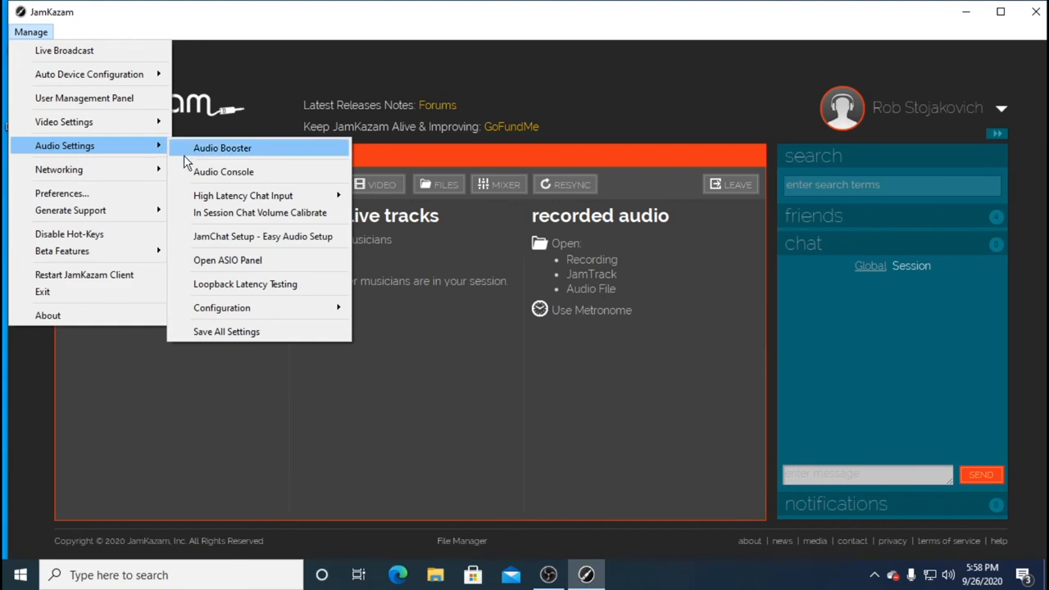
mouse_move(217, 154)
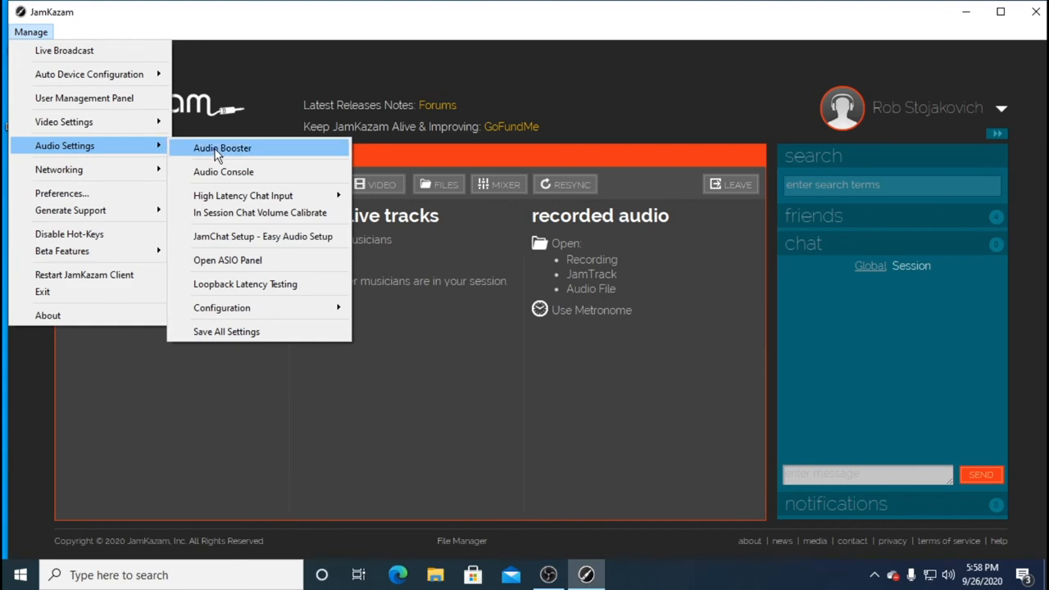
left_click(223, 148)
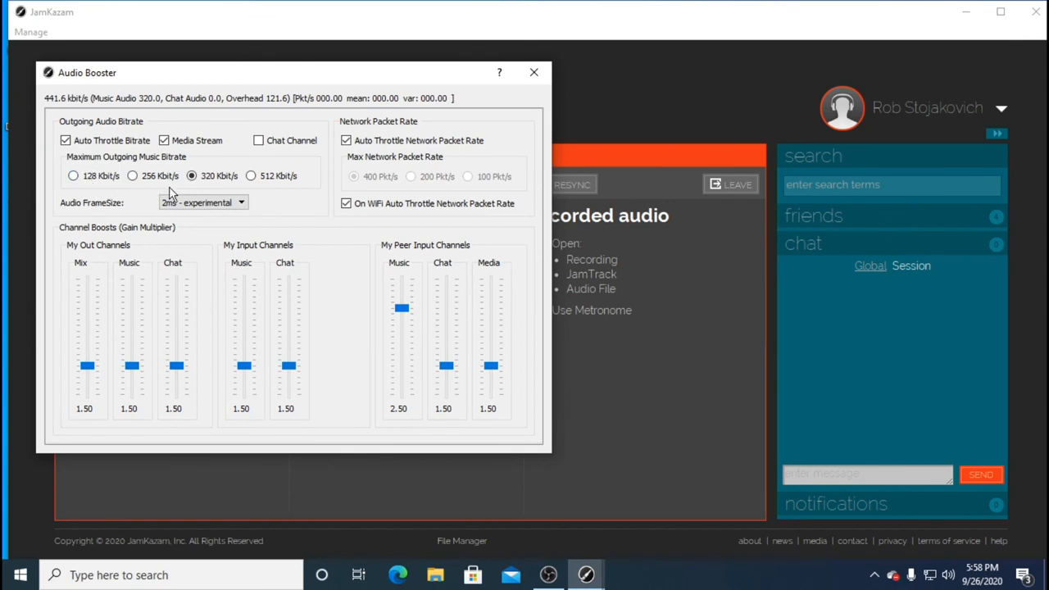
mouse_move(182, 183)
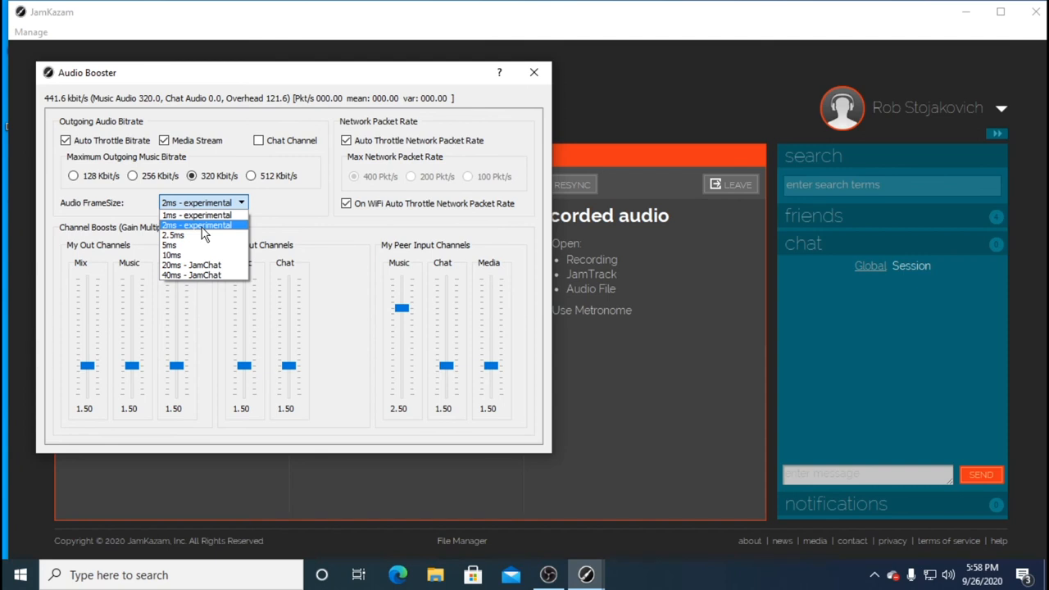
Choose the 2ms - experimental audio frame size and close the Audio Booster window
left_click(197, 227)
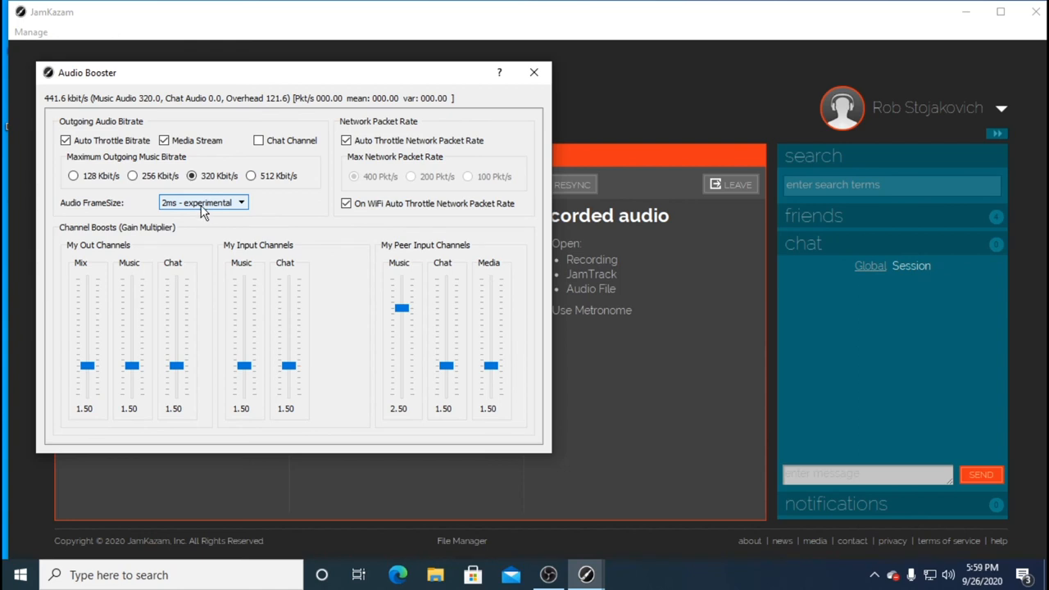
mouse_move(203, 203)
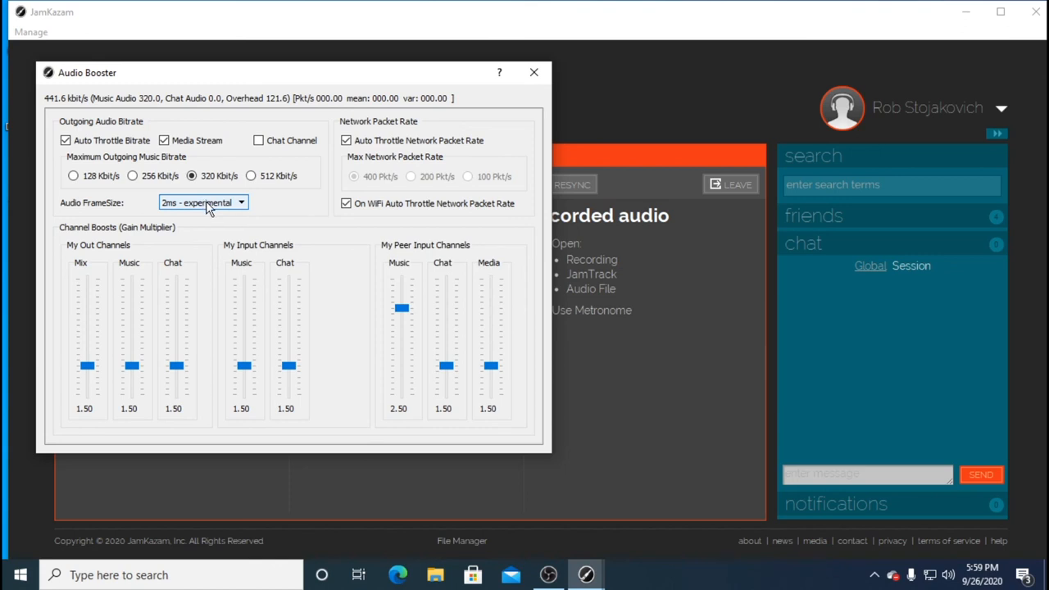
mouse_move(203, 204)
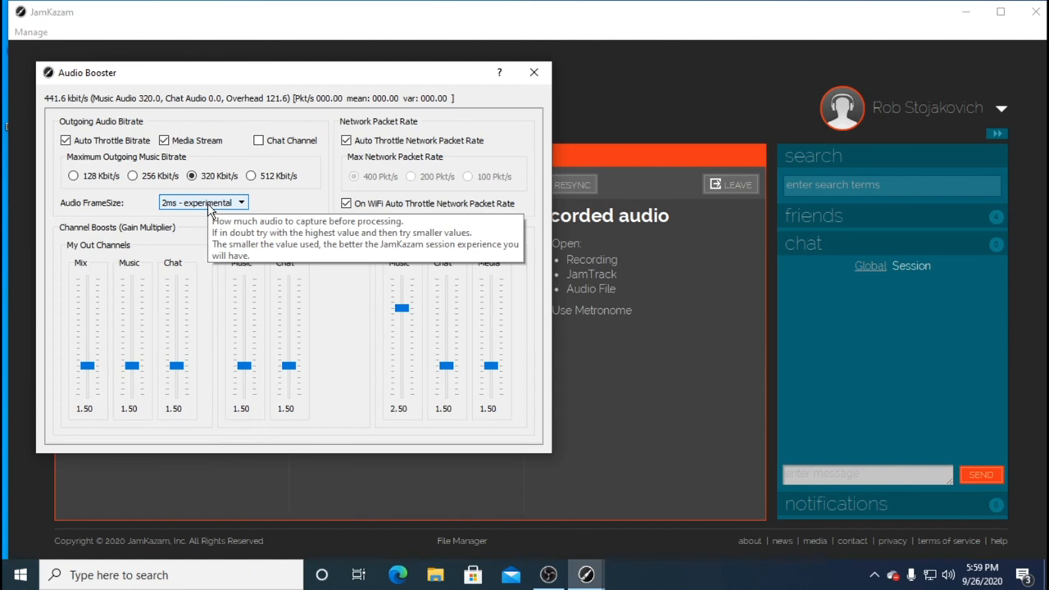
mouse_move(531, 101)
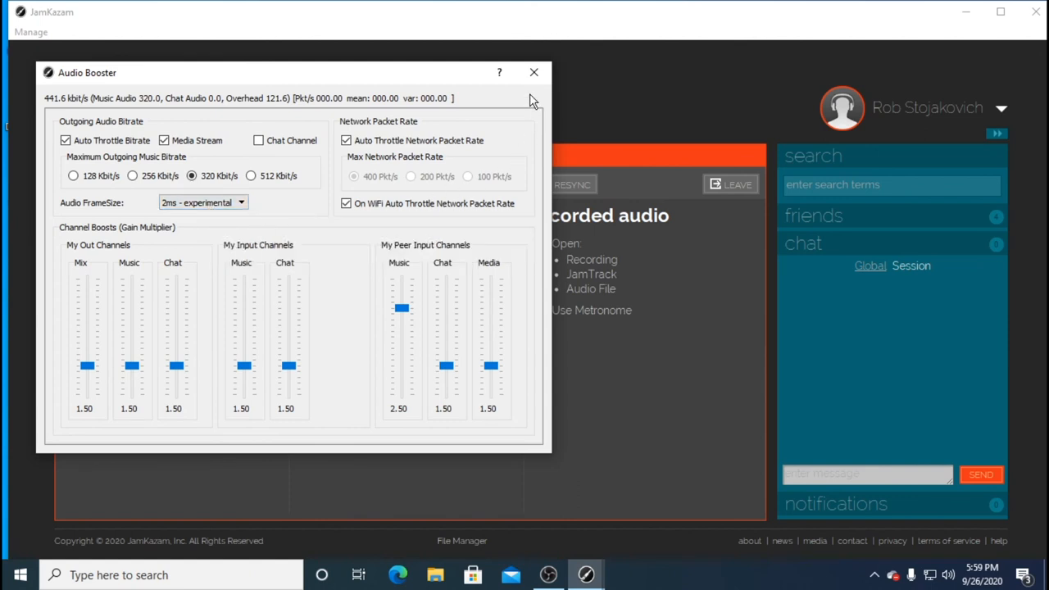
left_click(534, 72)
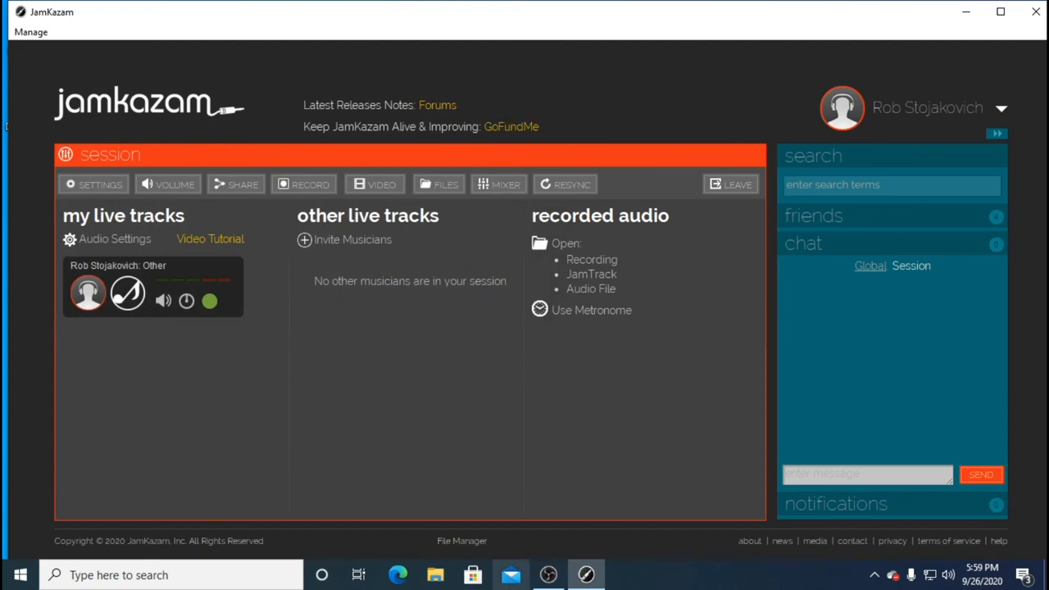
mouse_move(485, 468)
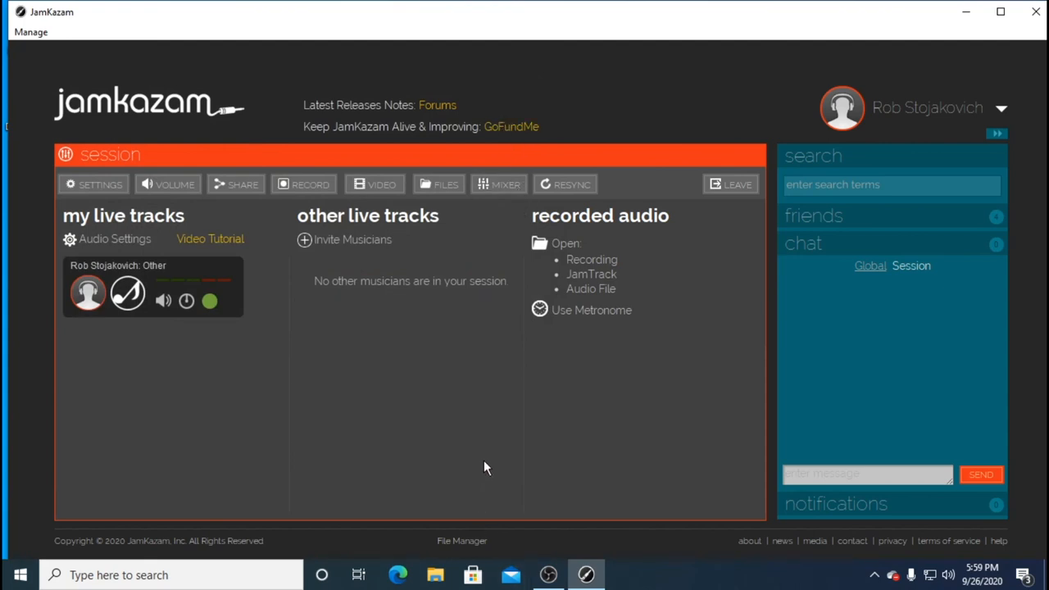
mouse_move(483, 459)
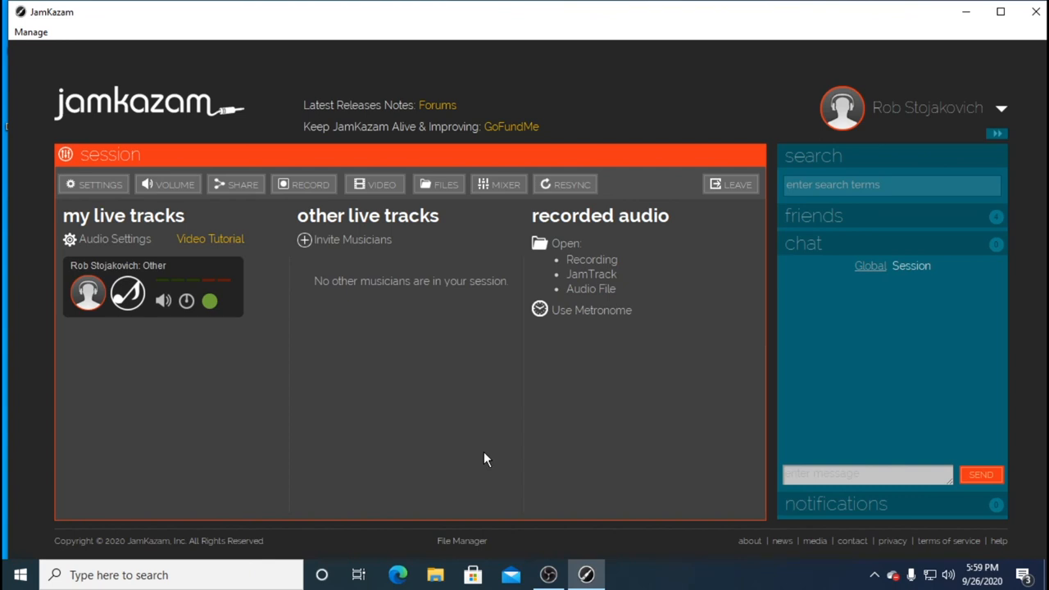